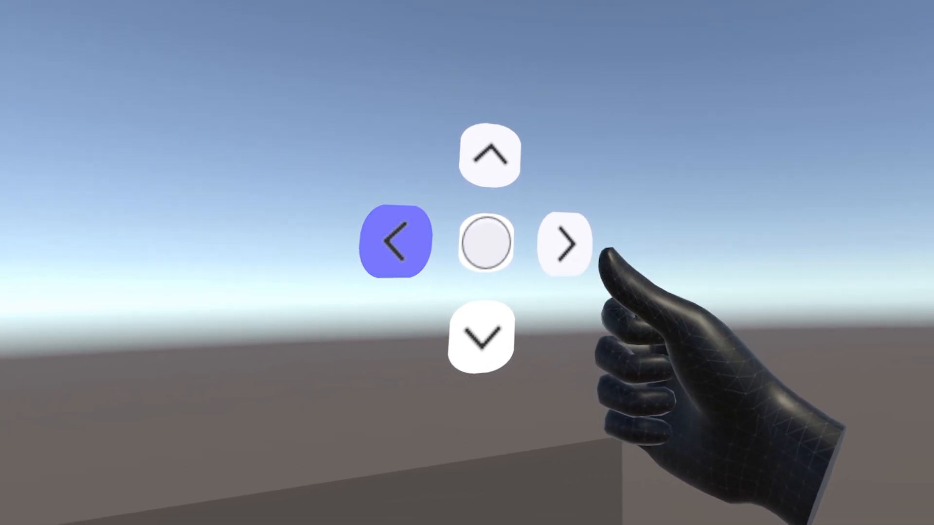
Import the Meta XR Core SDK Sample Scenes via the Package Manager's Samples section
click(561, 244)
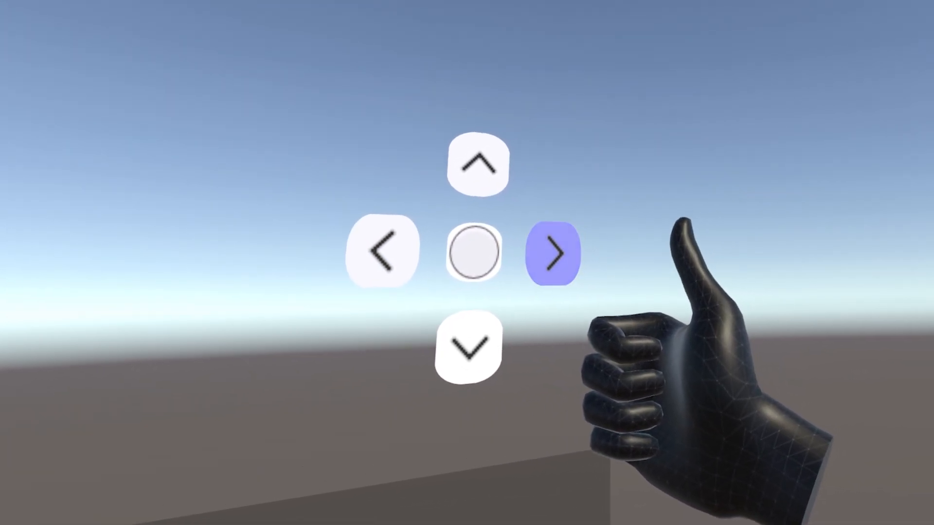
click(551, 251)
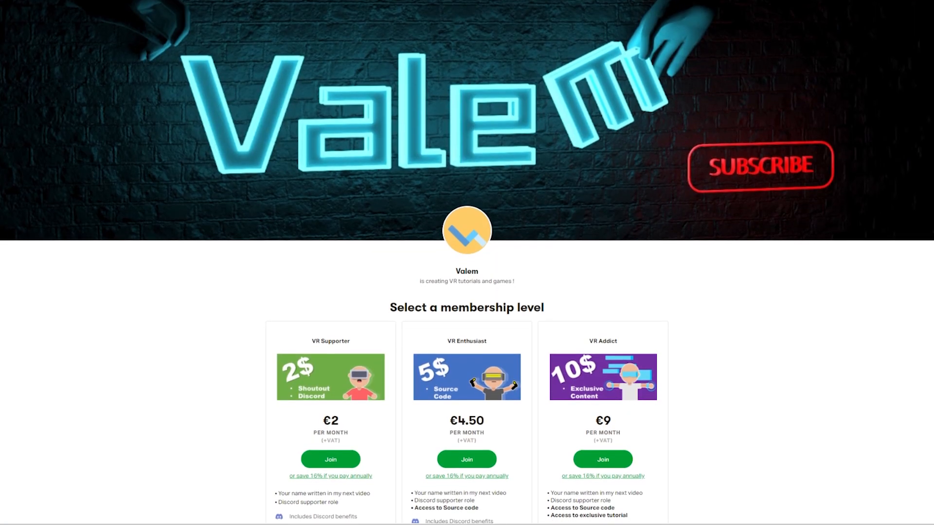
scroll(up, 3)
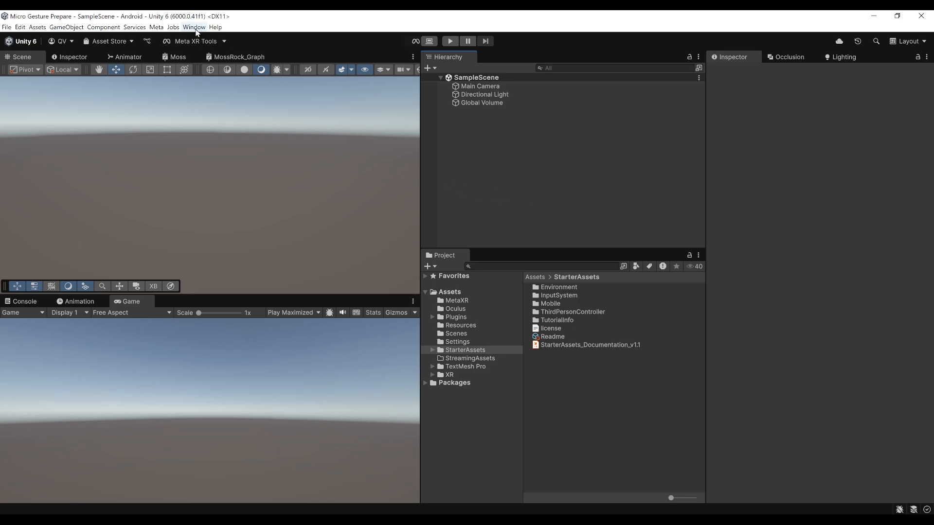
click(194, 27)
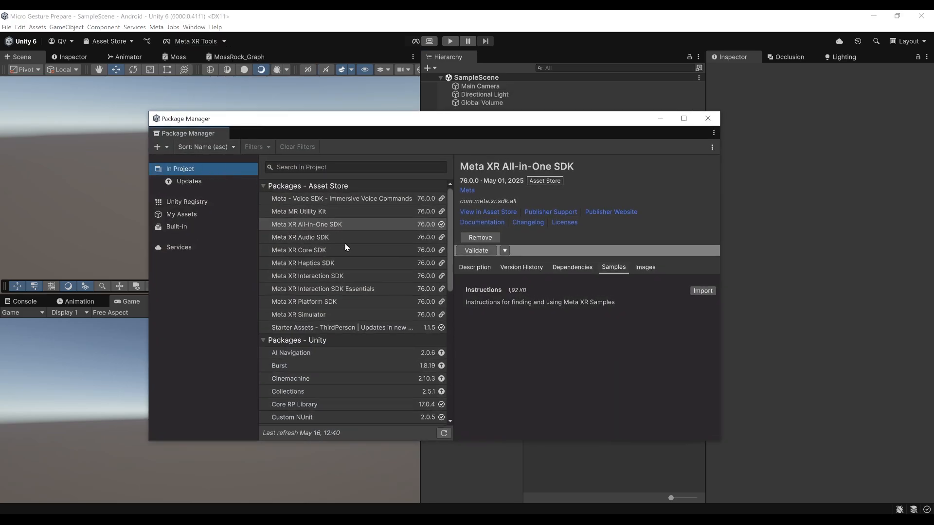
click(306, 223)
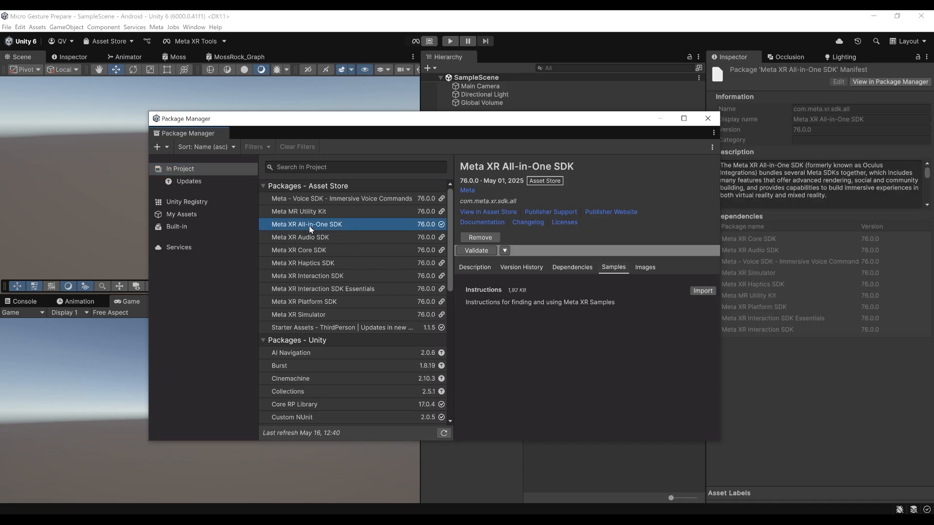
mouse_move(342, 231)
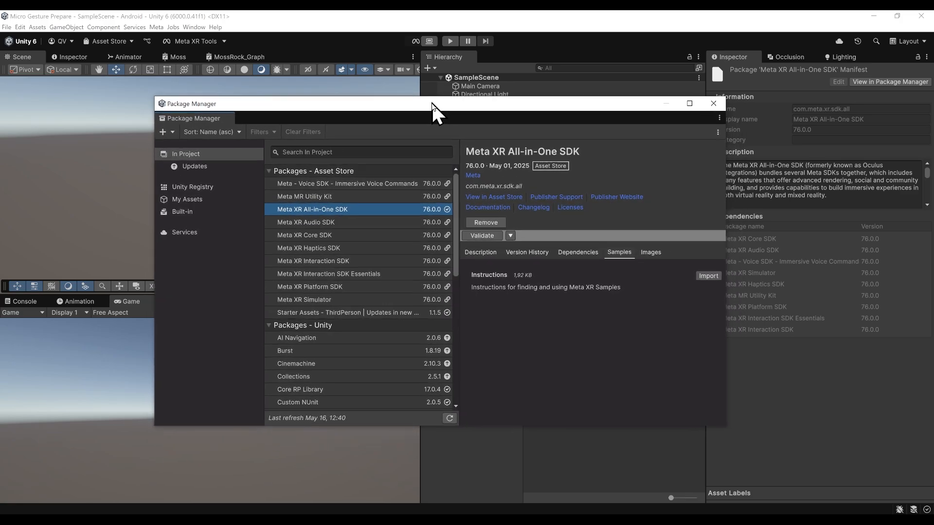
click(303, 235)
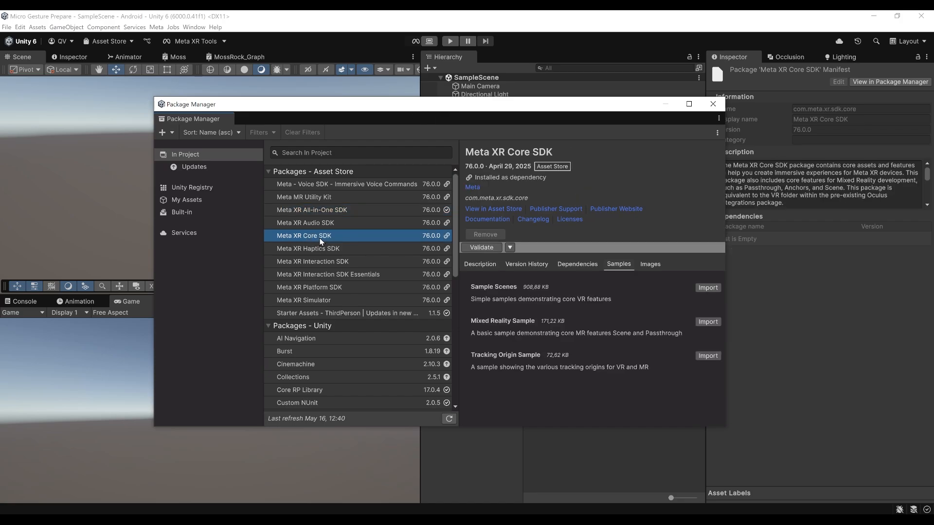
mouse_move(566, 274)
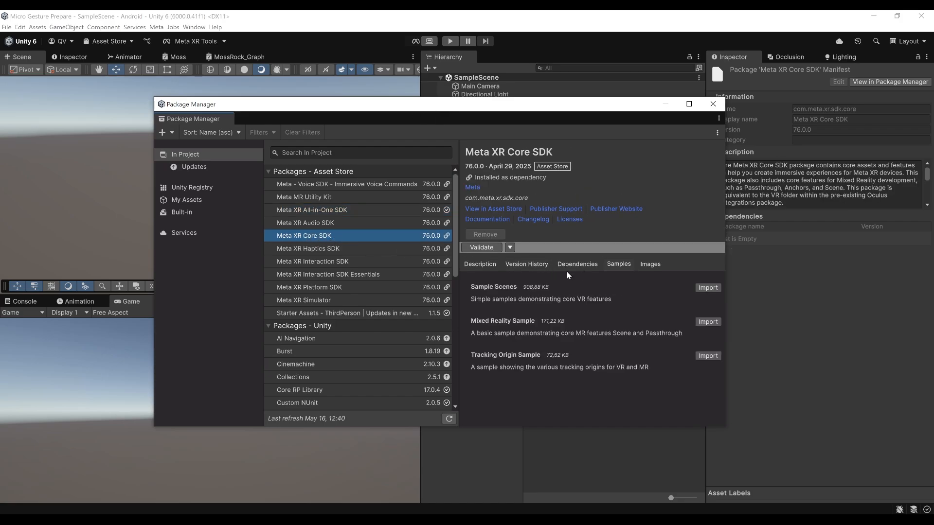
mouse_move(621, 306)
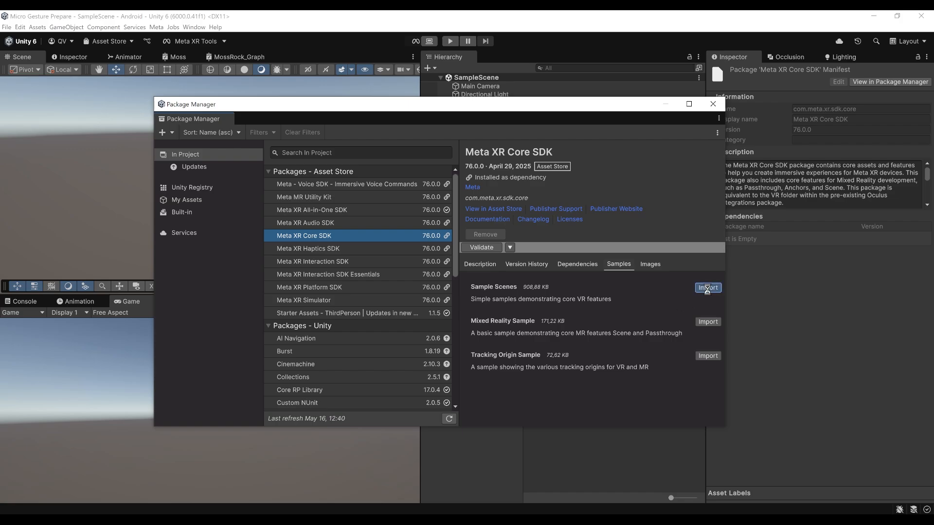
click(707, 288)
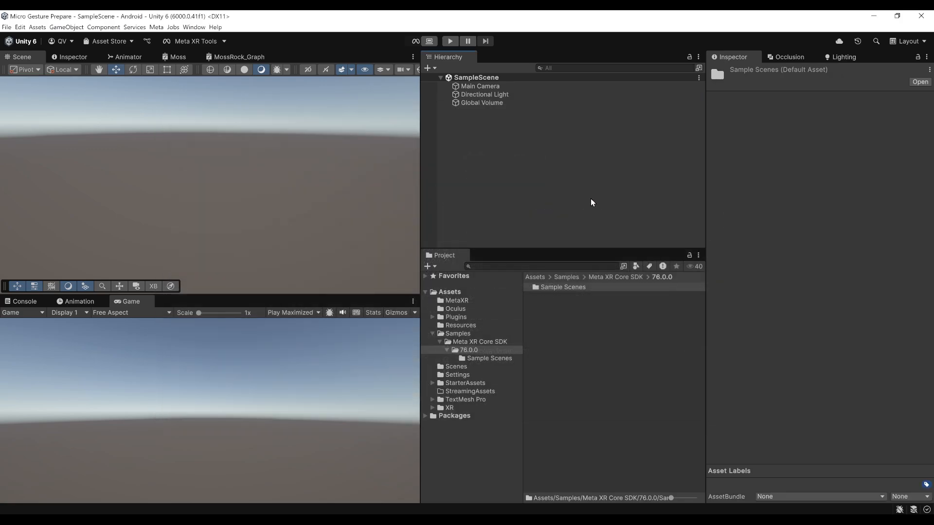
Open the HandMicrogestures scene from the Core SDK Sample Scenes folder
click(456, 333)
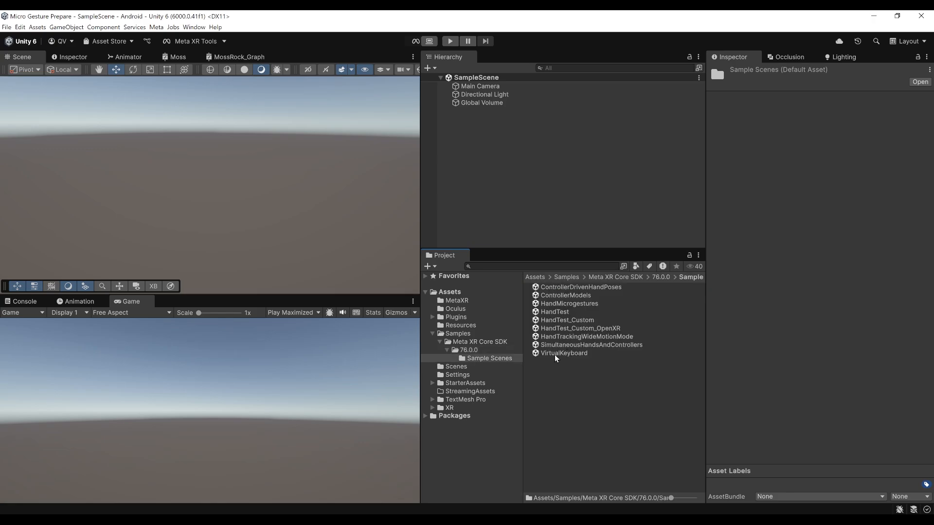
mouse_move(566, 307)
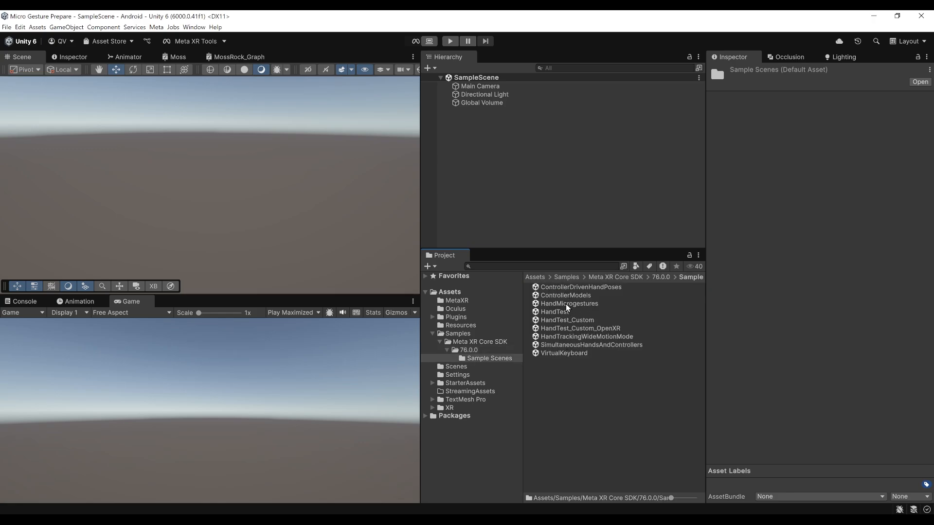
double_click(567, 304)
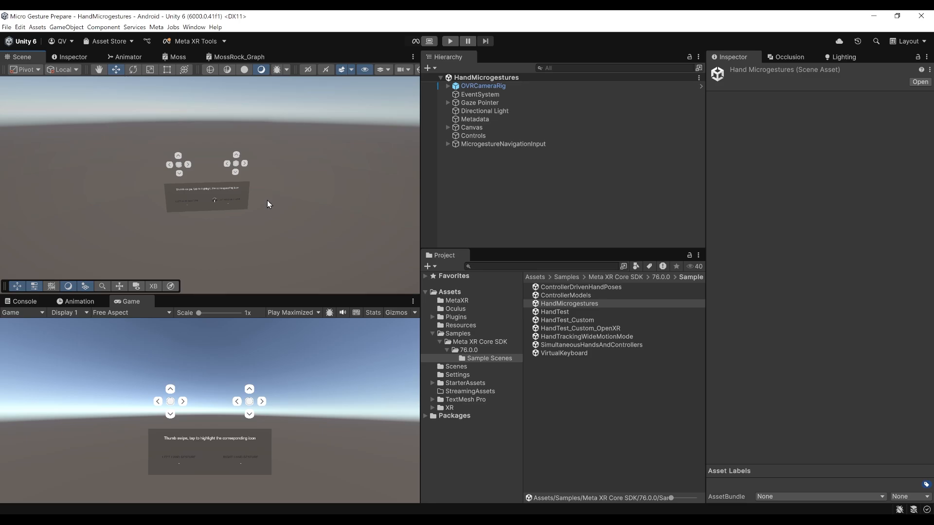
mouse_move(288, 242)
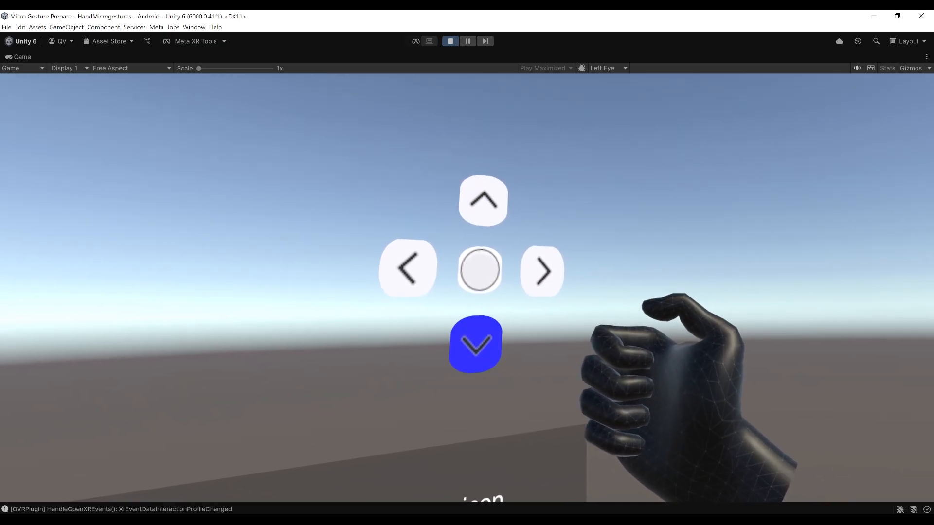
click(449, 41)
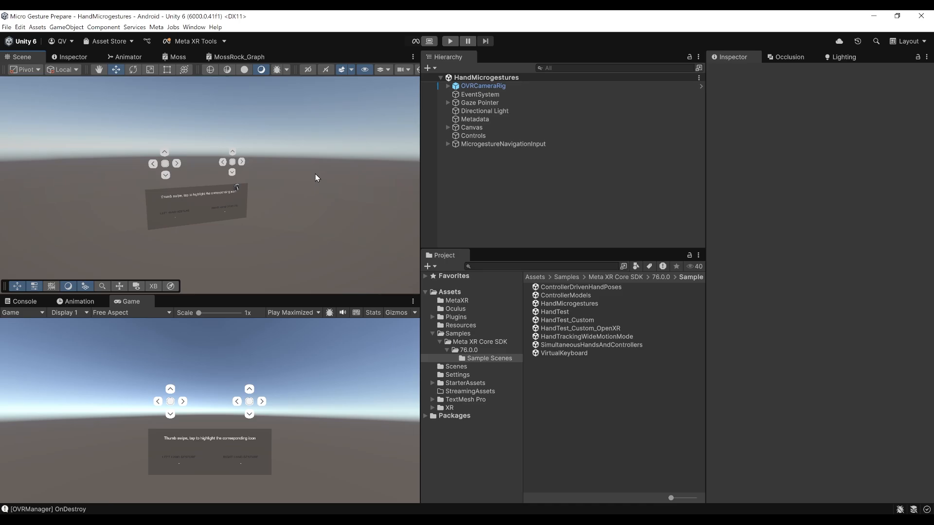
Import the Meta XR Interaction SDK Example Scenes via the Package Manager
click(193, 27)
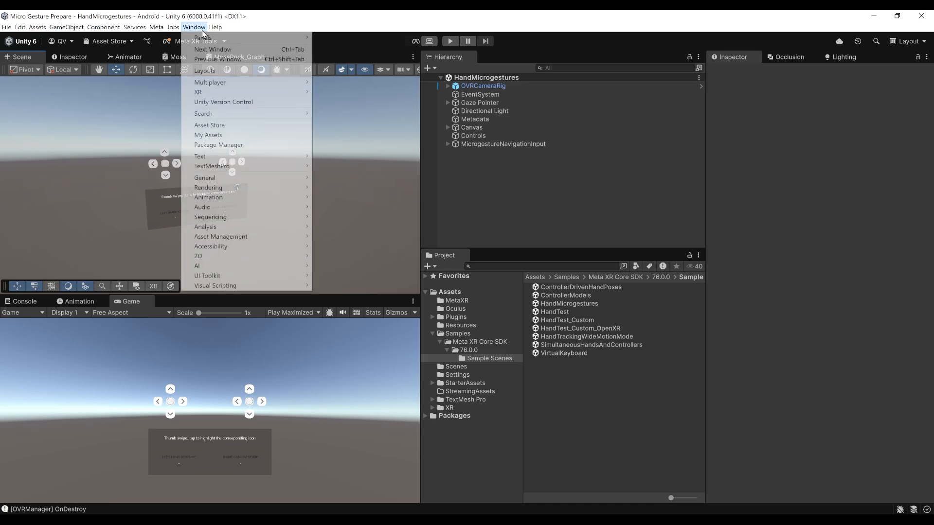
click(218, 144)
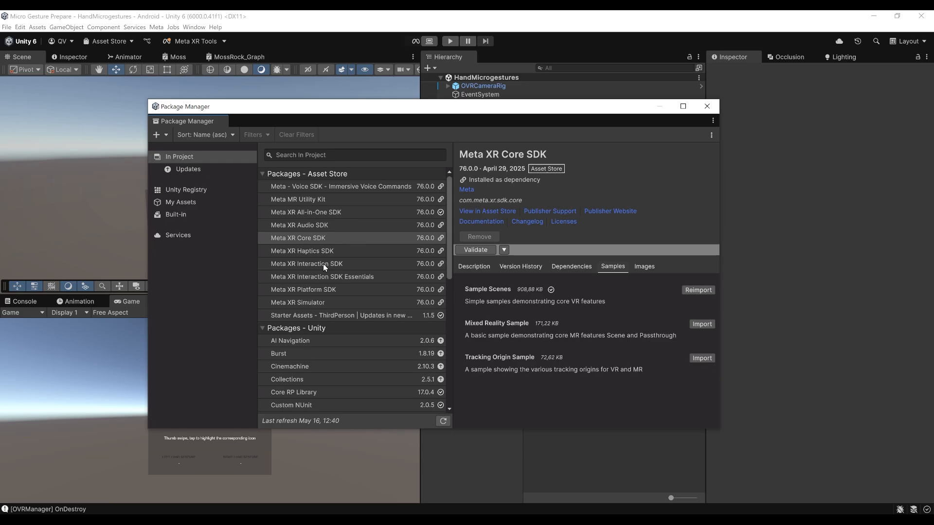
click(306, 263)
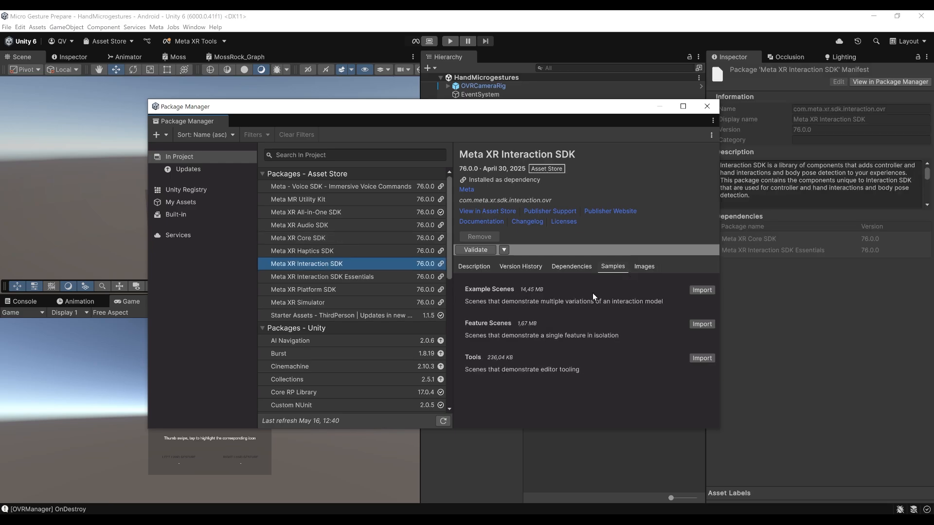
click(701, 290)
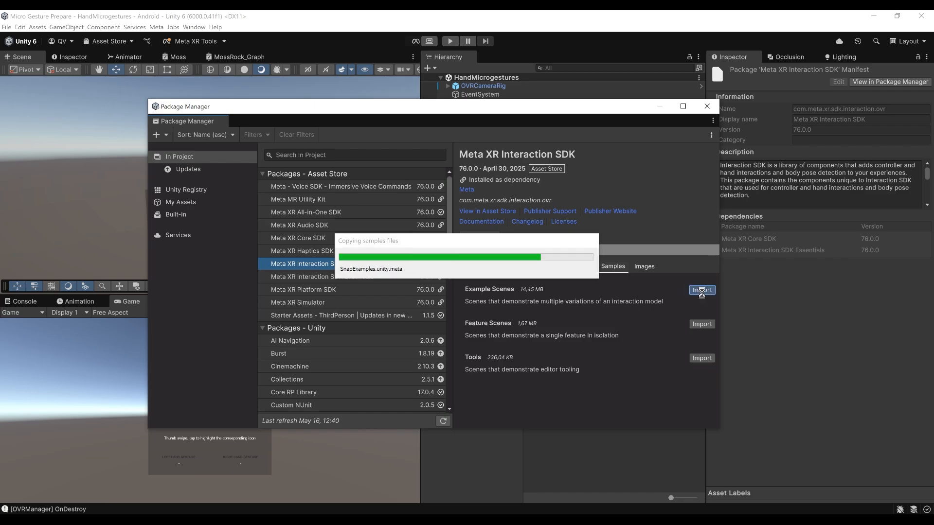
click(701, 290)
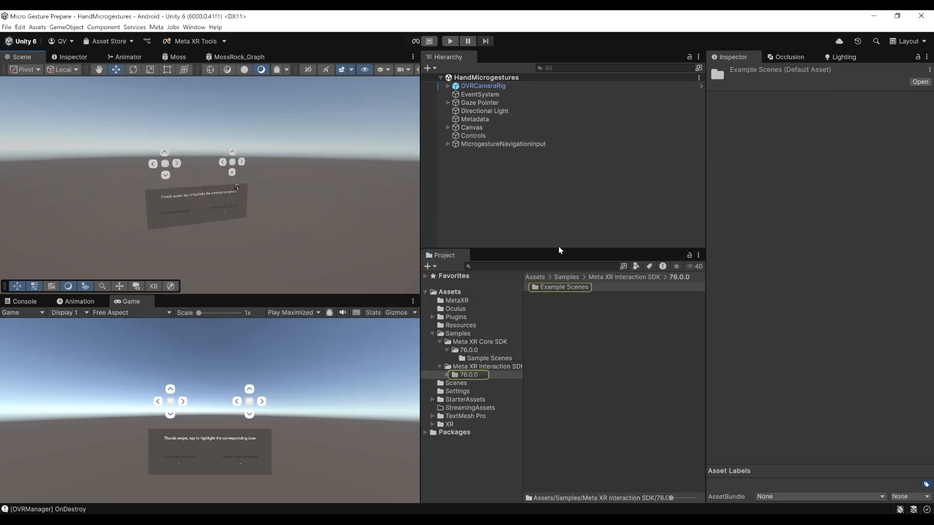
Open the LocomotionExamples scene from the Example Scenes folder and start Play
click(488, 367)
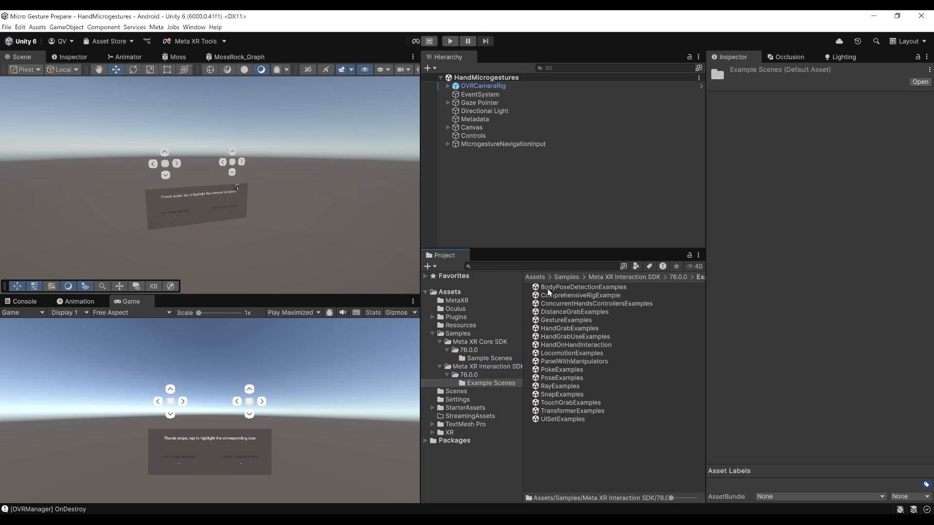
mouse_move(587, 293)
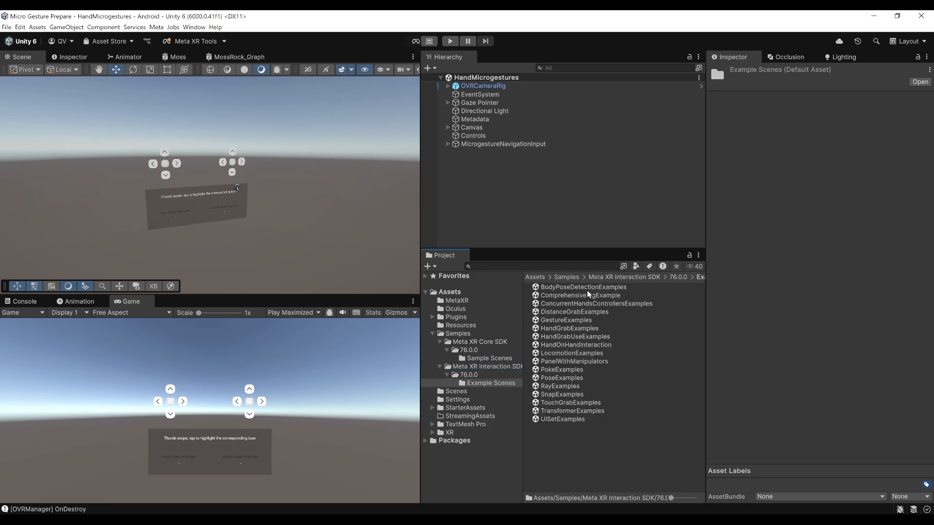
mouse_move(558, 355)
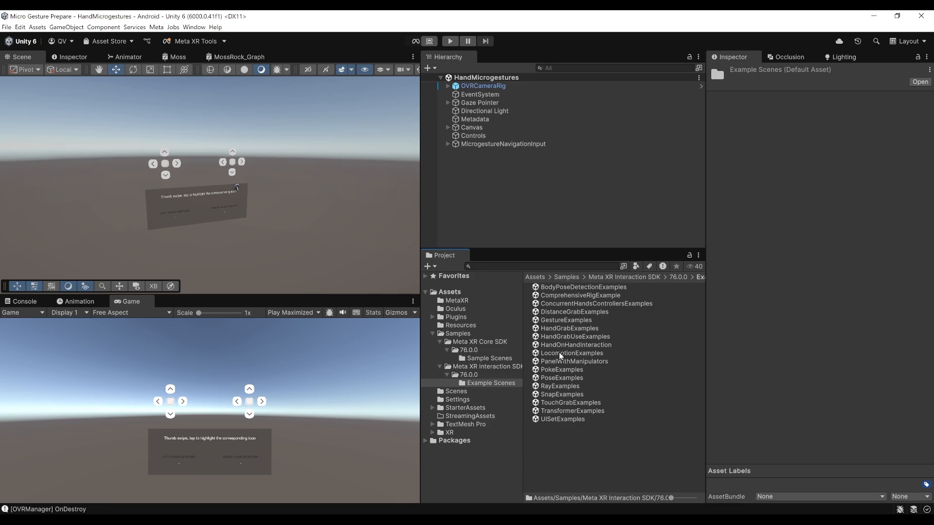
double_click(570, 352)
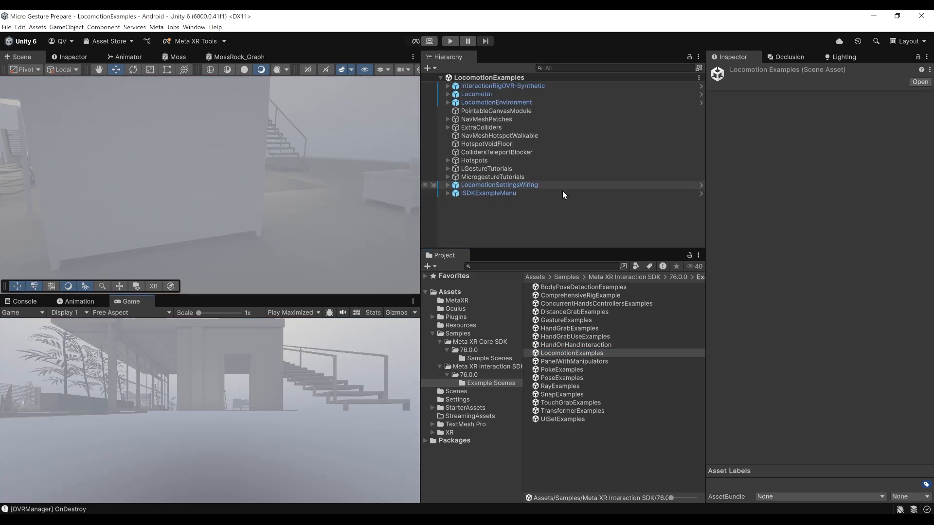
mouse_move(556, 223)
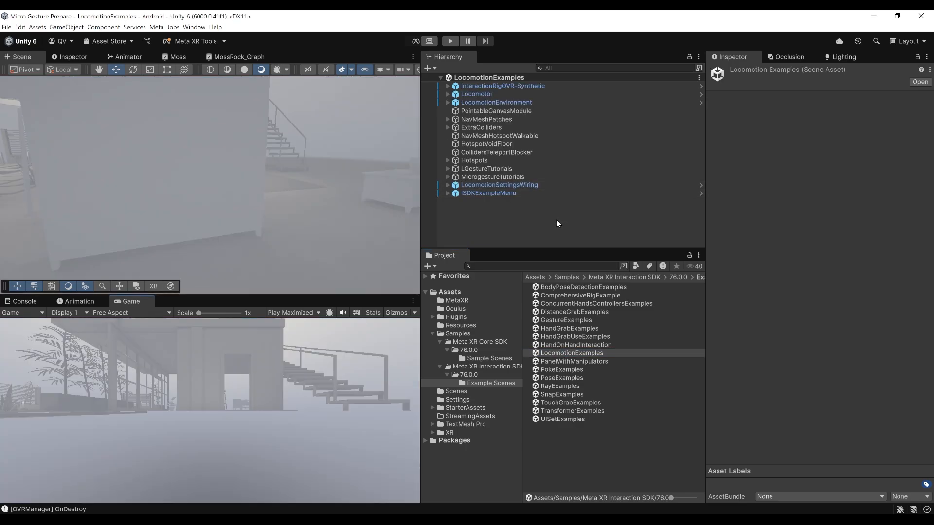
click(450, 41)
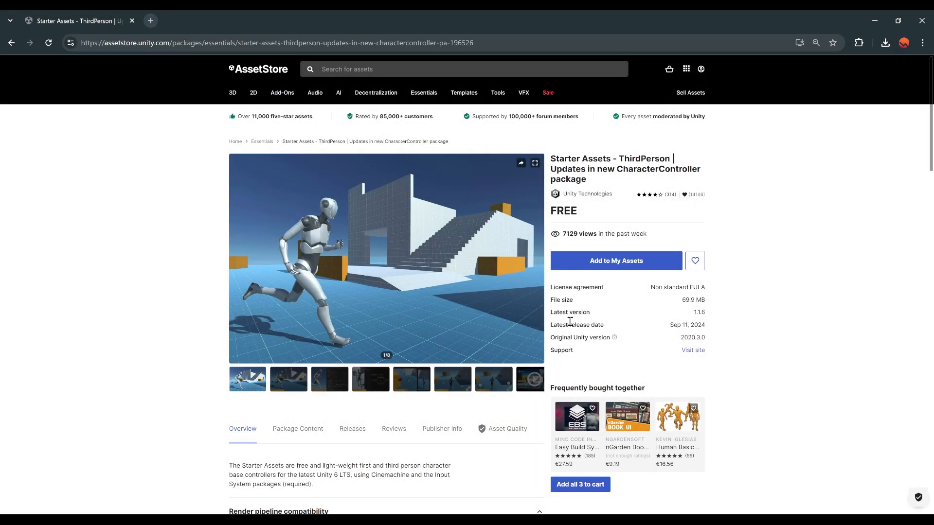
mouse_move(741, 380)
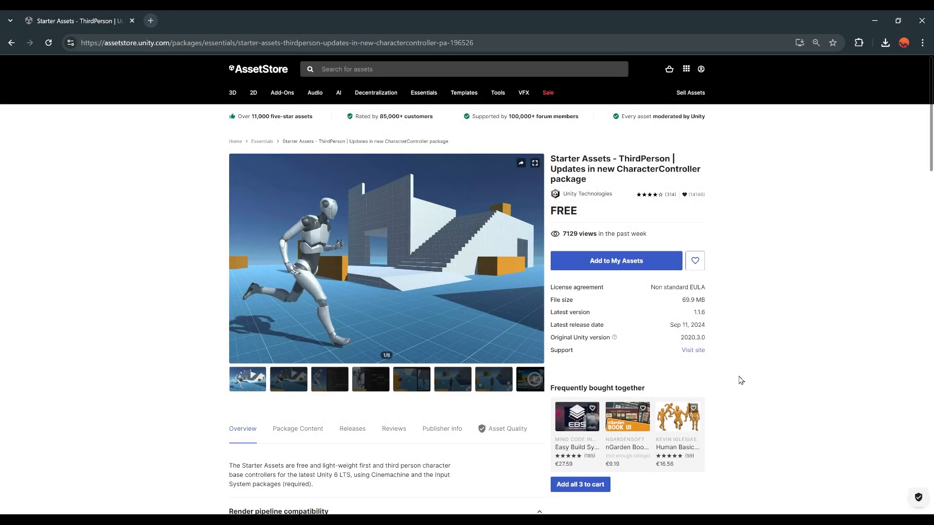
mouse_move(586, 168)
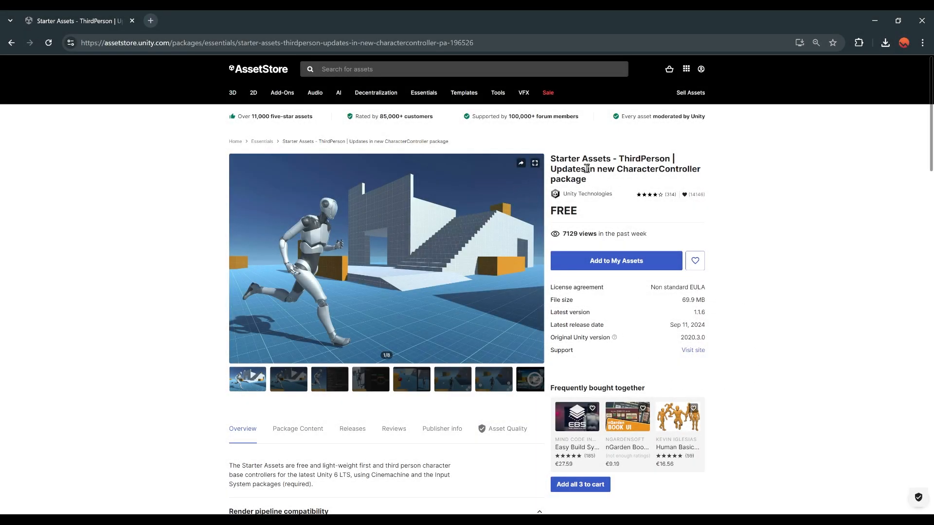
mouse_move(617, 186)
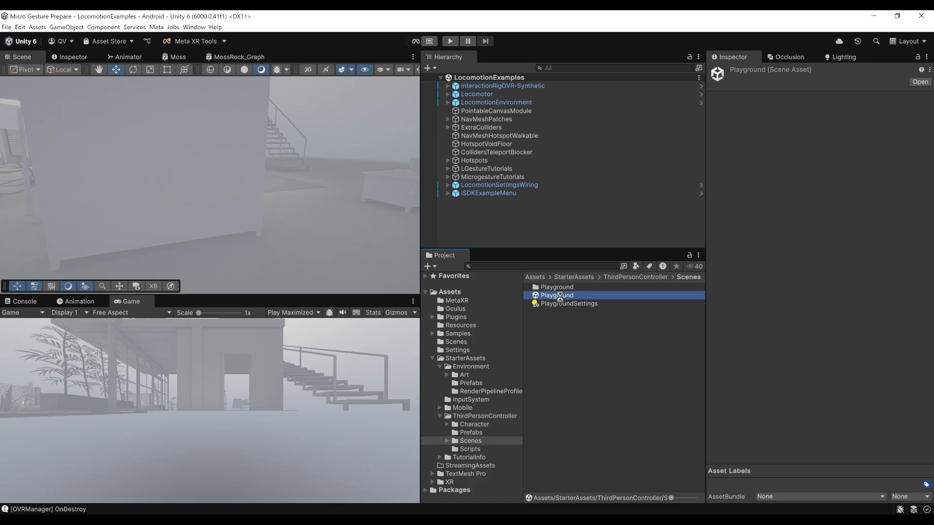
Open the Playground scene and delete MainCamera, PlayerFollowCamera, the joystick canvas and UI_EventSystem
double_click(557, 295)
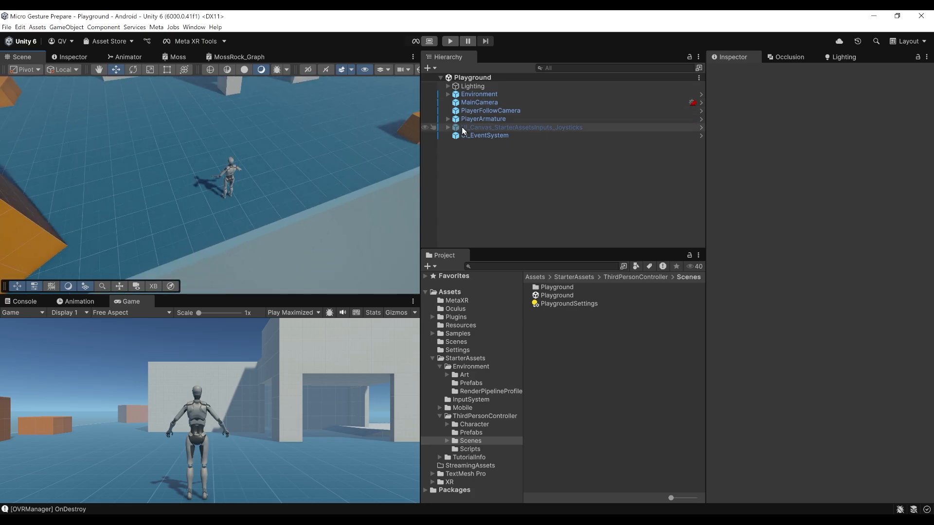
click(478, 102)
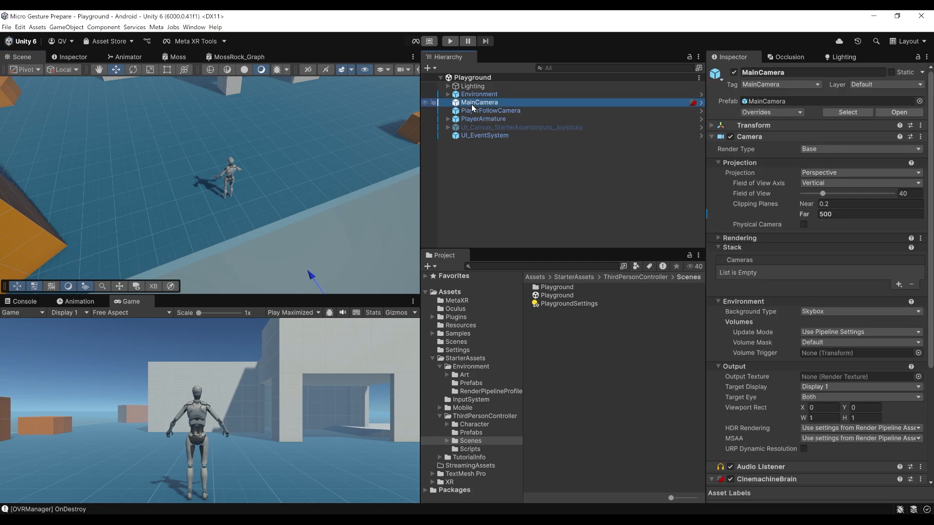
key(Delete)
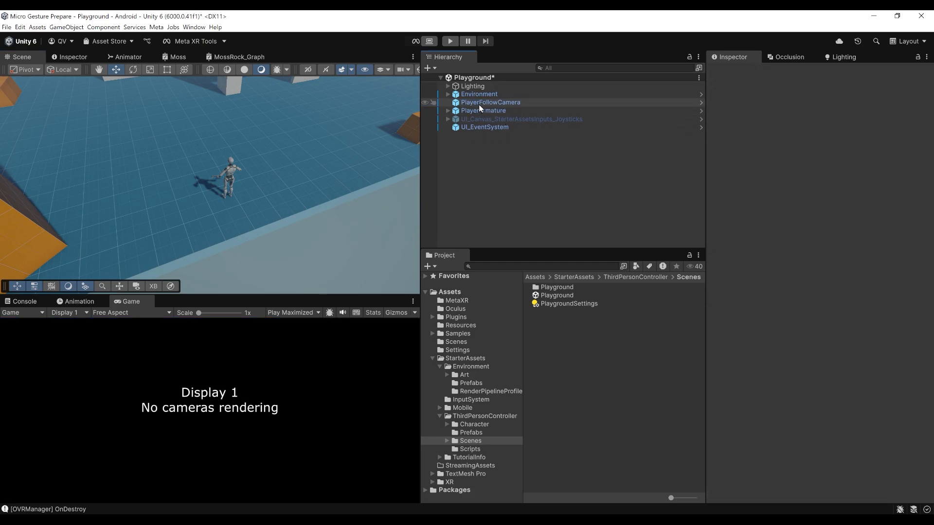
click(490, 102)
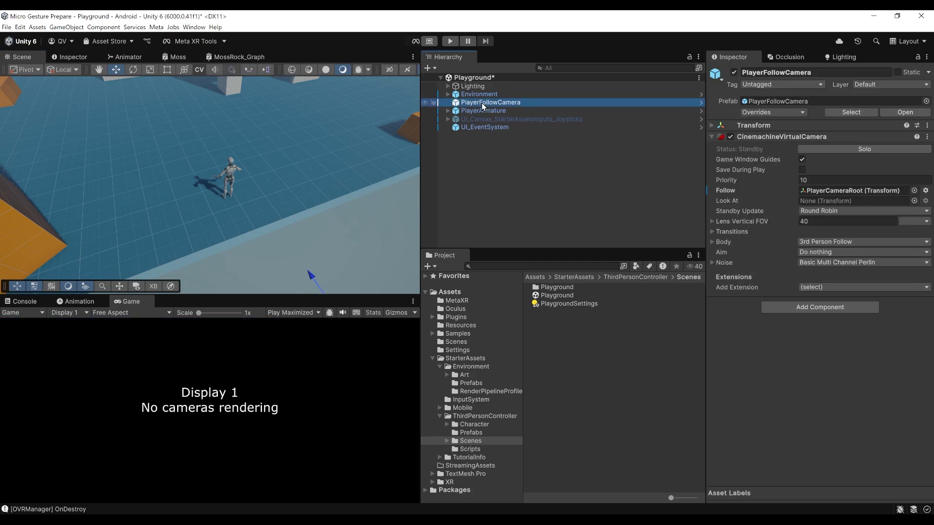
click(520, 111)
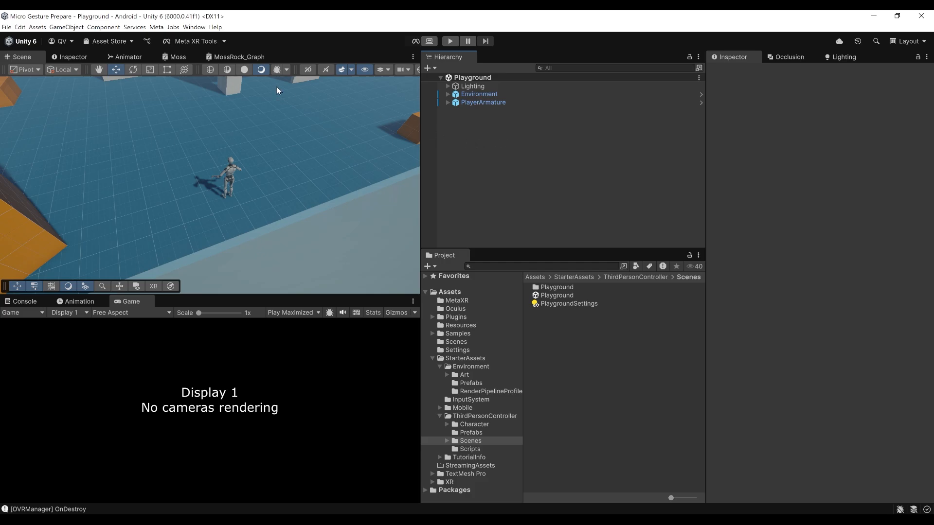
click(157, 27)
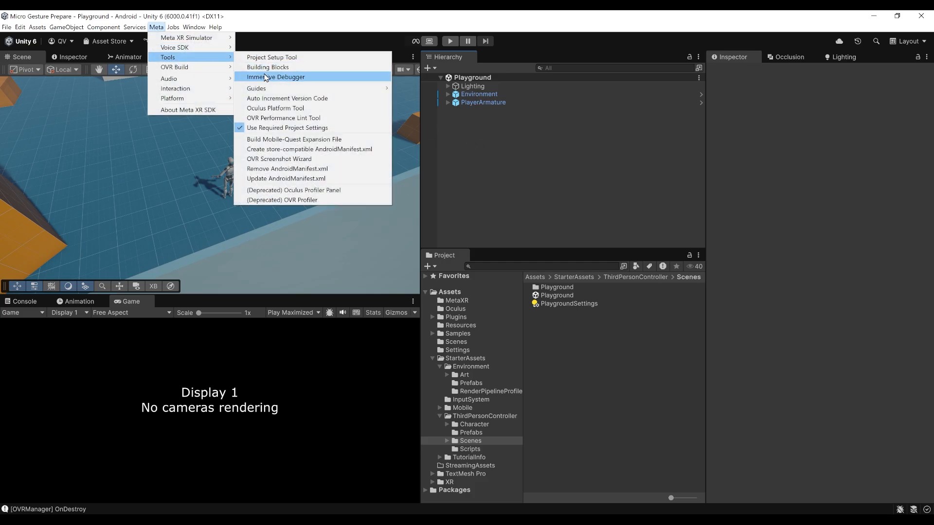
Add the Camera Rig block from the Building Blocks catalogue into the scene
click(267, 67)
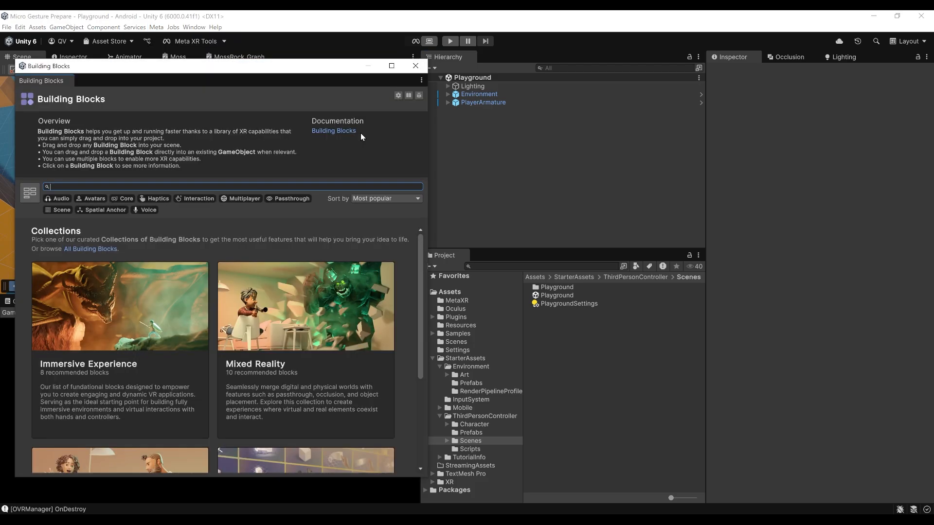
mouse_move(389, 176)
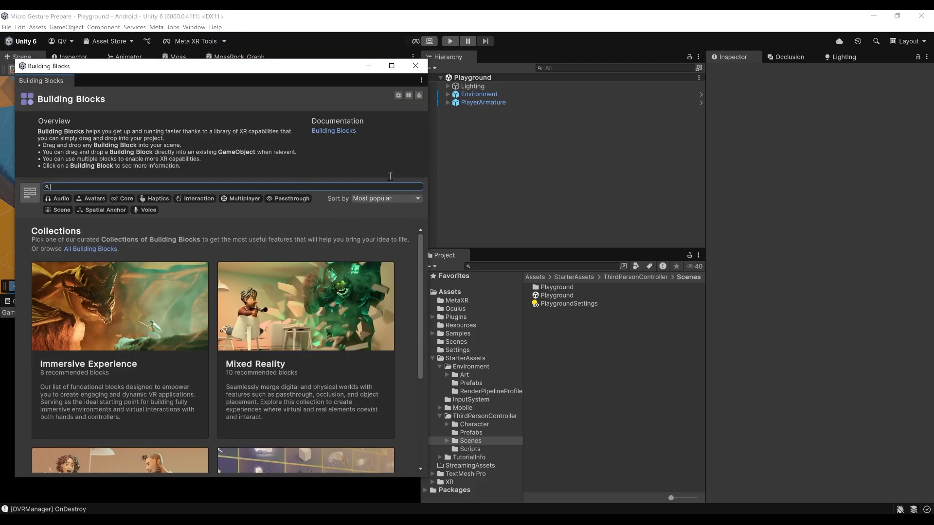
scroll(down, 3)
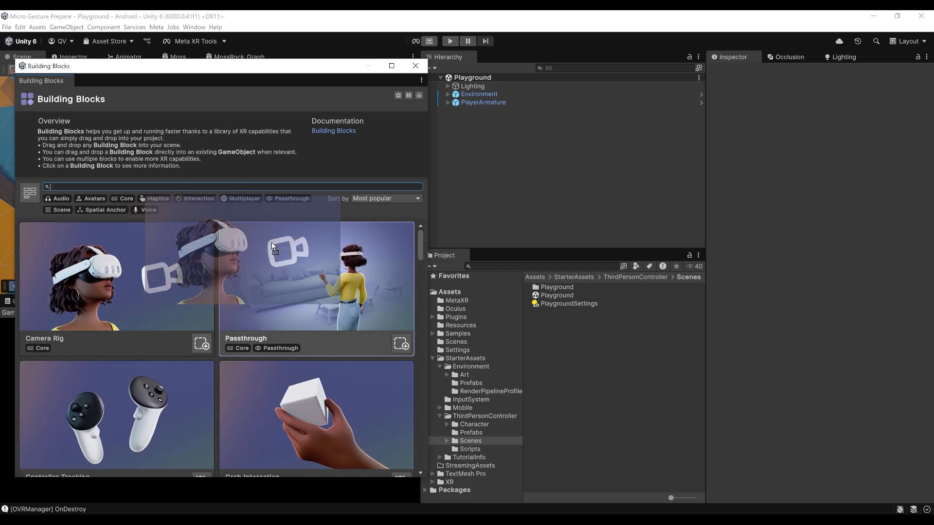
click(200, 343)
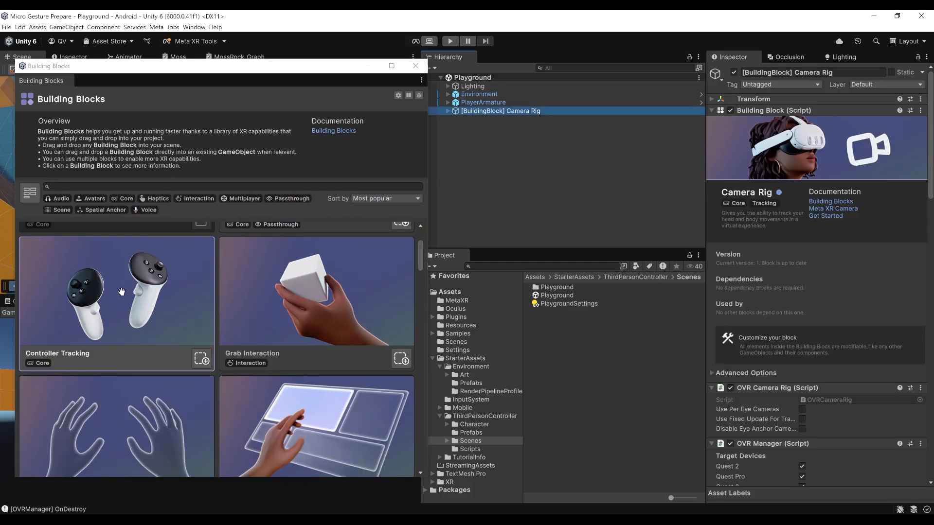
scroll(down, 3)
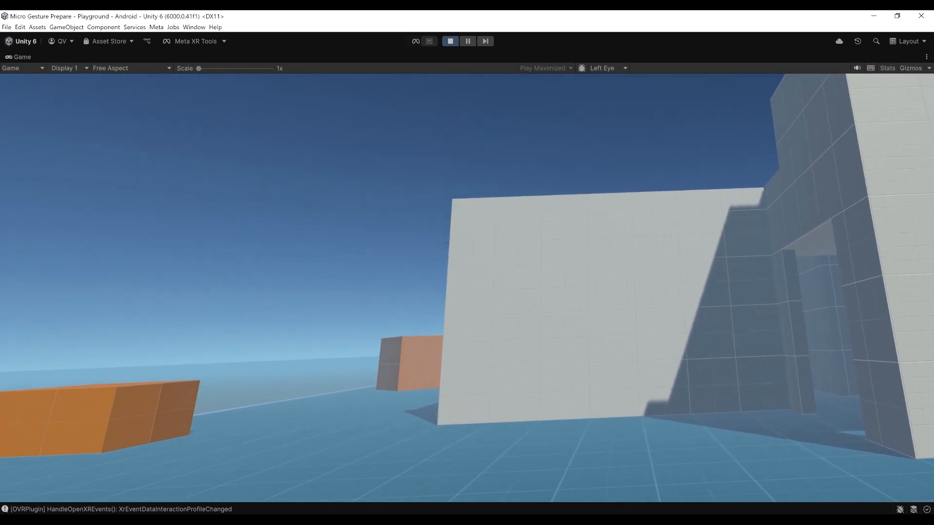
Stop play and change the Camera Rig's OVR Manager Tracking Origin Type, then view its Transform
click(450, 41)
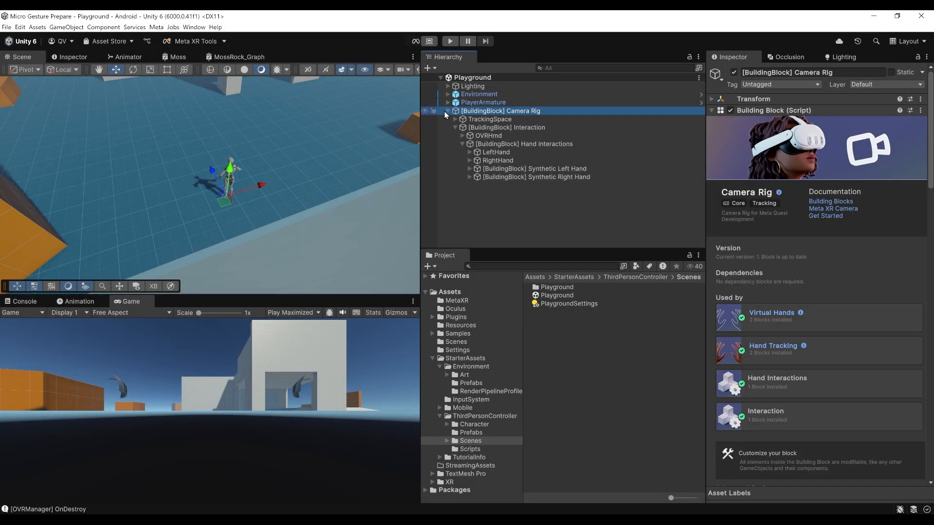
click(445, 111)
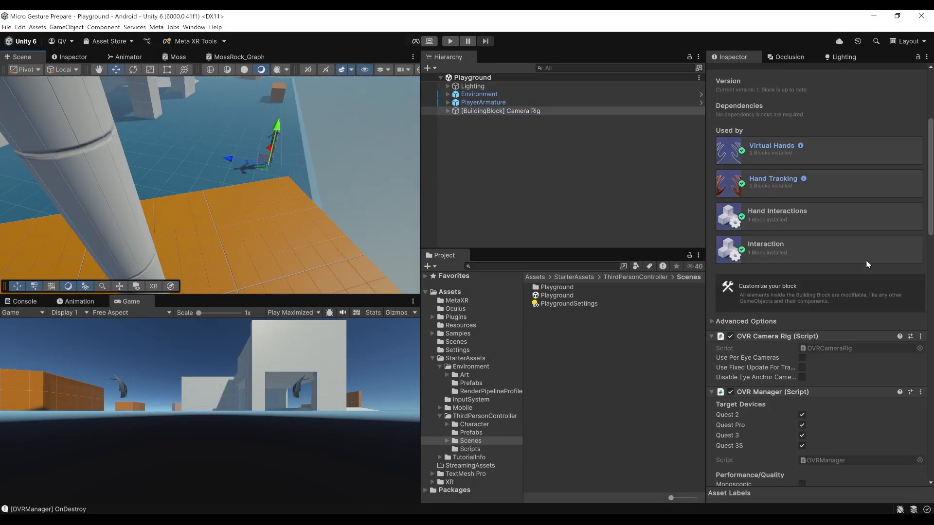
scroll(down, 3)
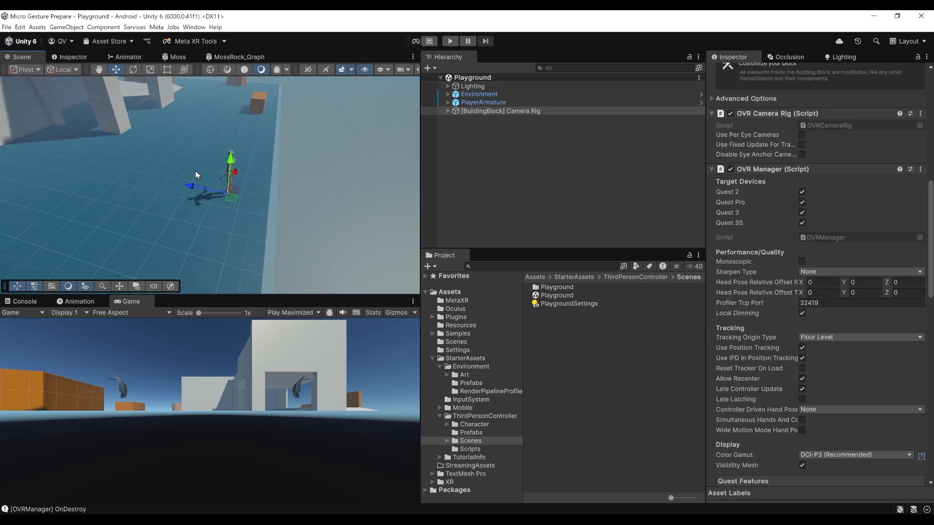
click(859, 338)
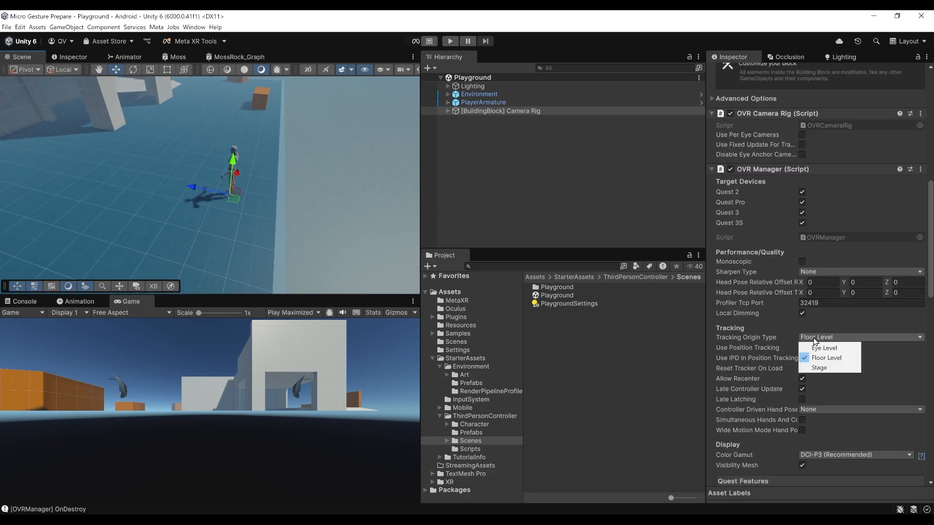
click(824, 348)
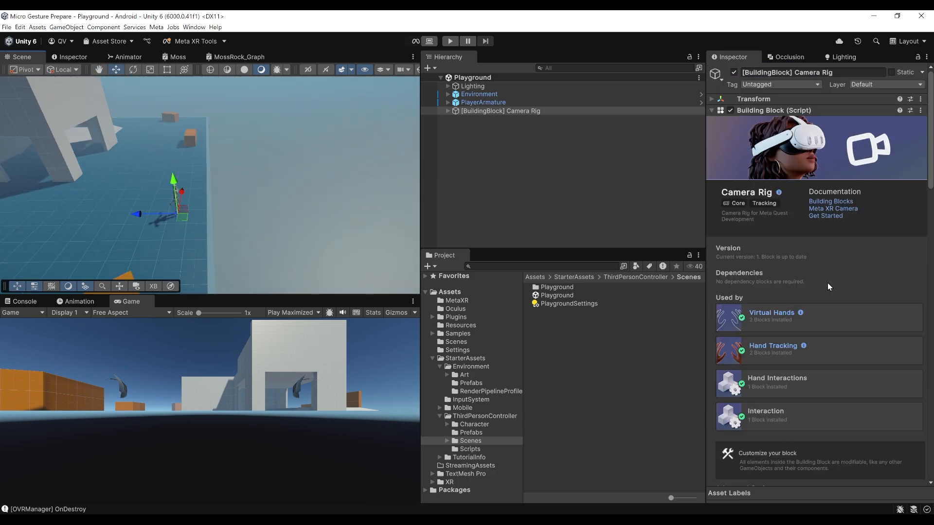
click(712, 99)
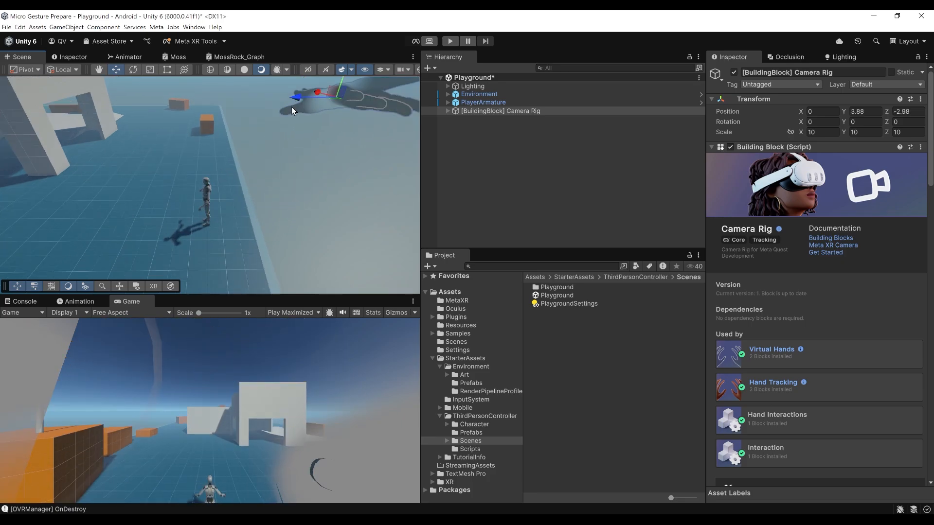
Test-play the scene to check the oversized virtual hands beside the character, then stop
click(450, 40)
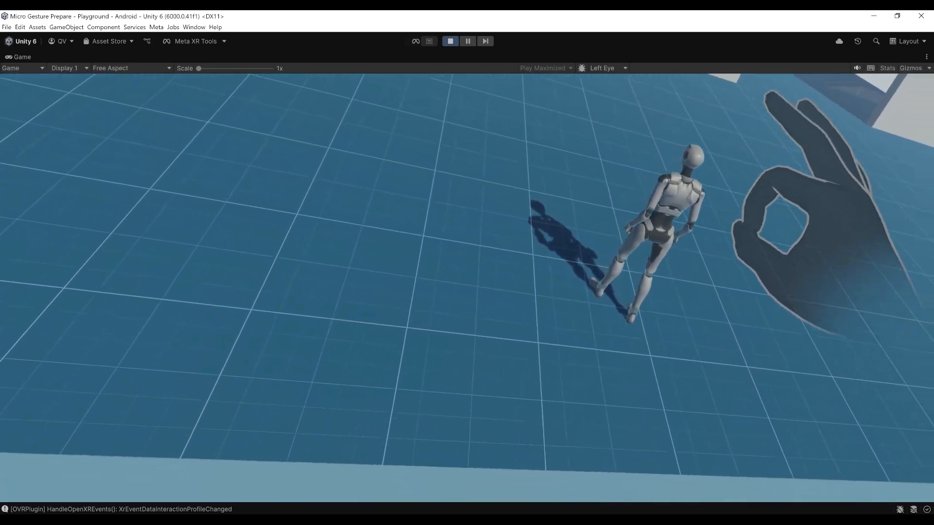
click(449, 41)
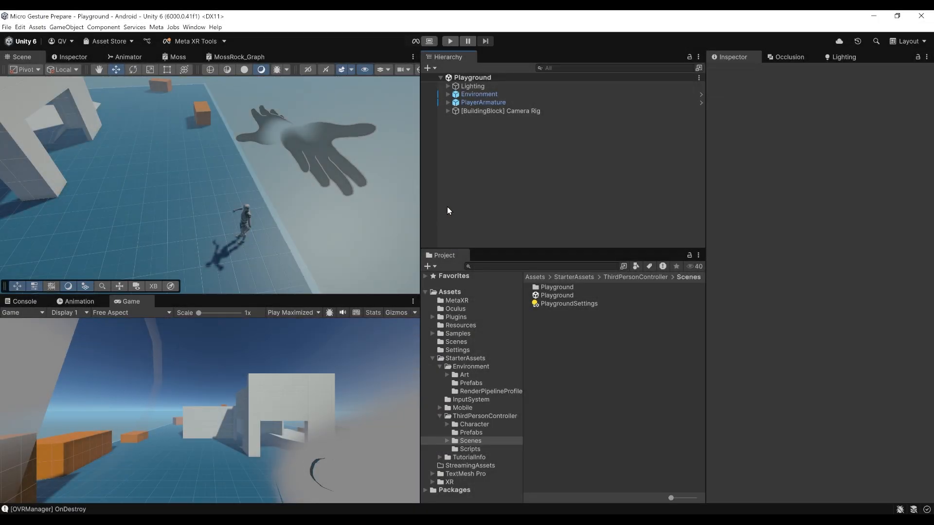
mouse_move(461, 139)
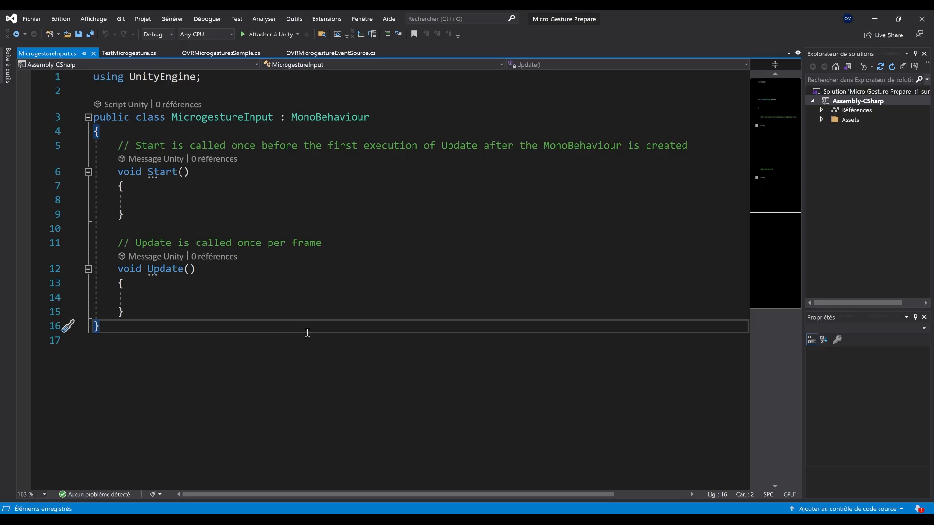
Declare 'public OVRHand ovrHand;' inside the MicrogestureInput class
click(101, 132)
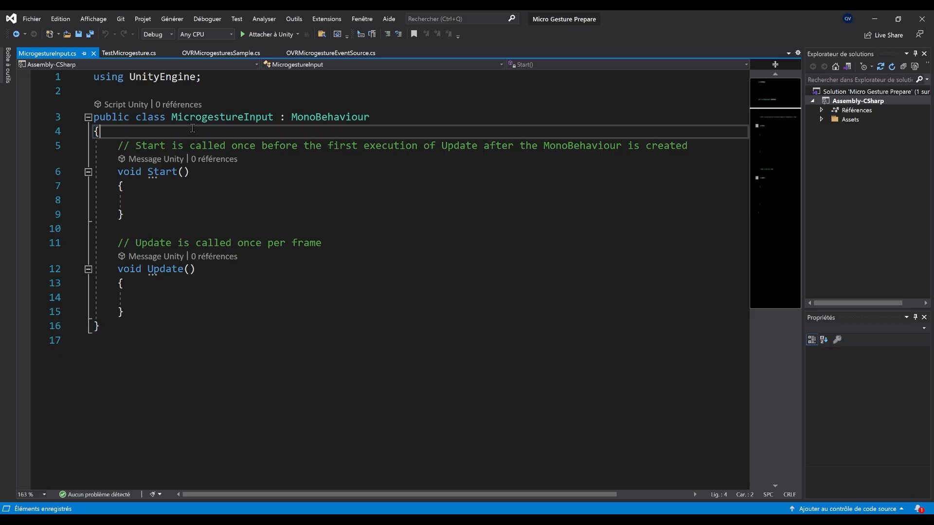
text(public)
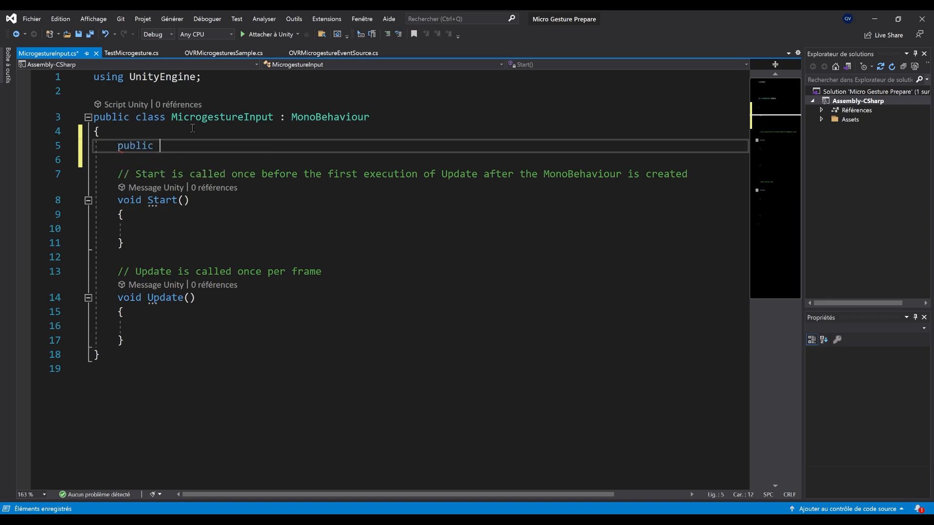
text(OVRHand)
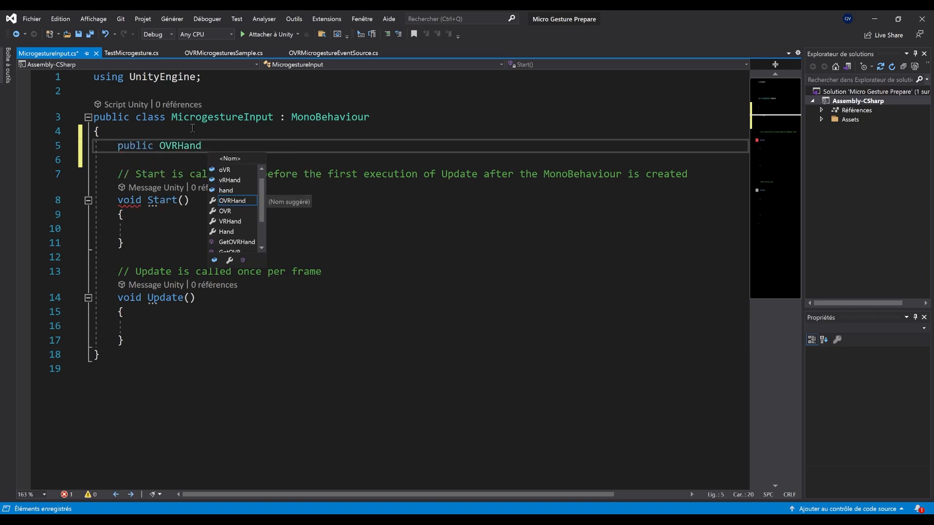
text(ovrHand;)
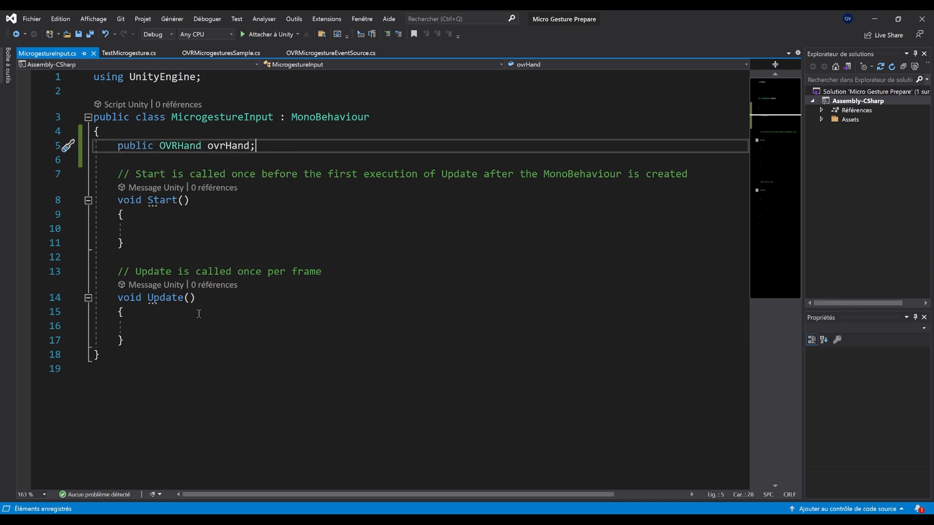
In Update, read 'OVRHand.MicrogestureType microGesture = ovrHand.GetMicrogestureType();' and insert a switch snippet
click(200, 283)
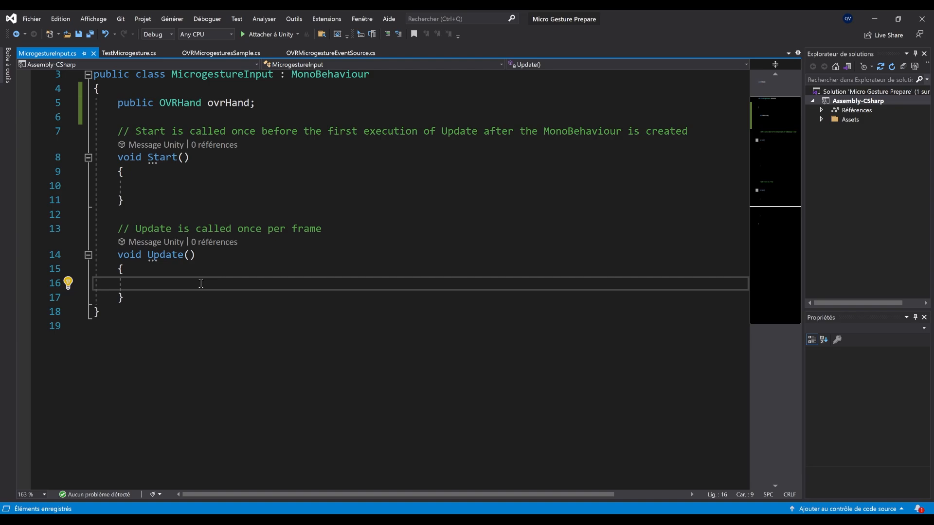
text(OVRHand.MicrogestureType microGesture)
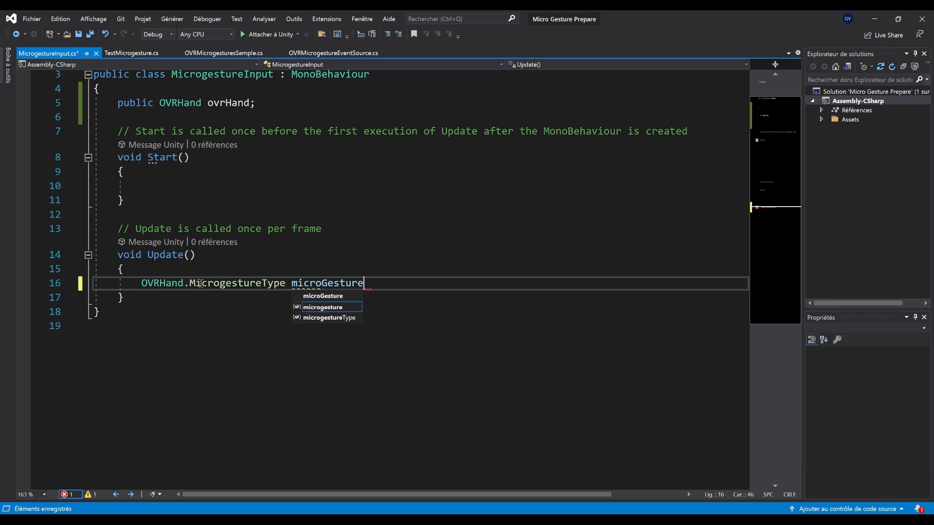
text(= ovrHand.GetMicrogestureType();)
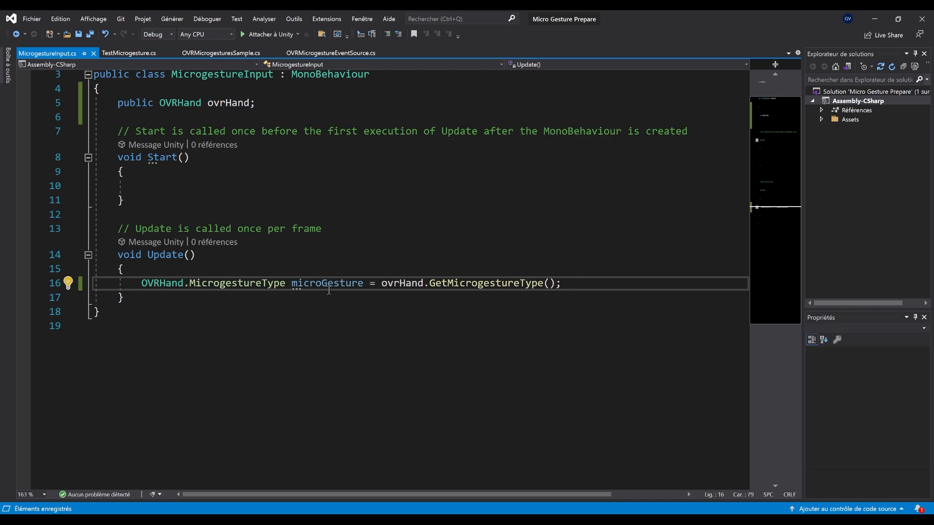
click(560, 283)
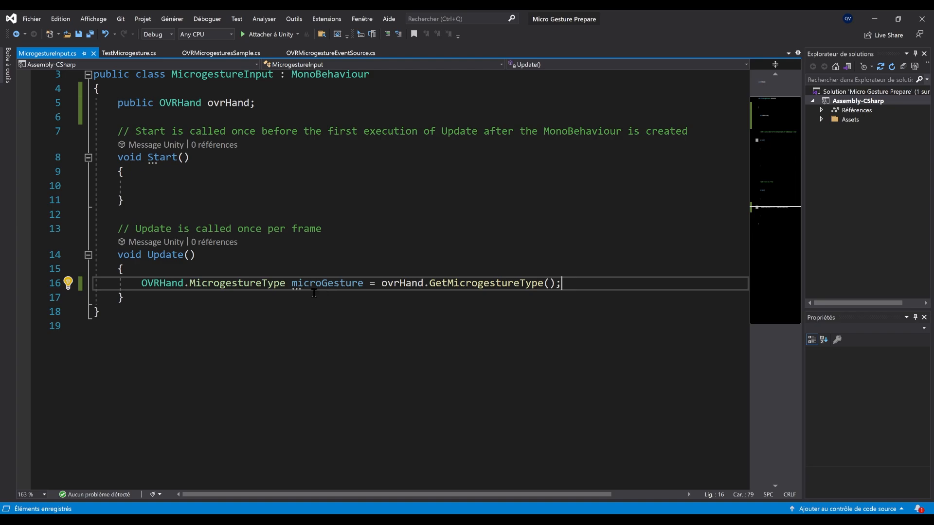
key(Enter)
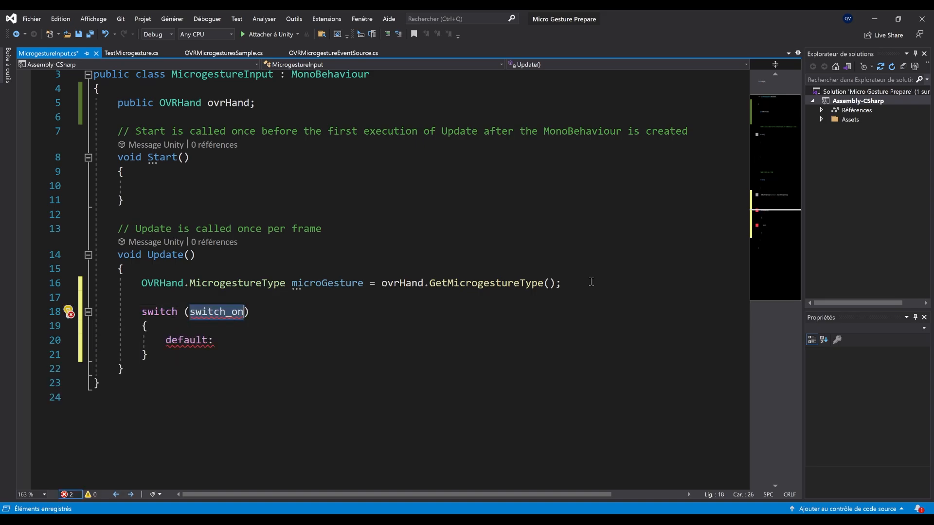
Switch on microGesture, generating cases for NoGesture, the four swipes, ThumbTap, Invalid and default
text(microGesture)
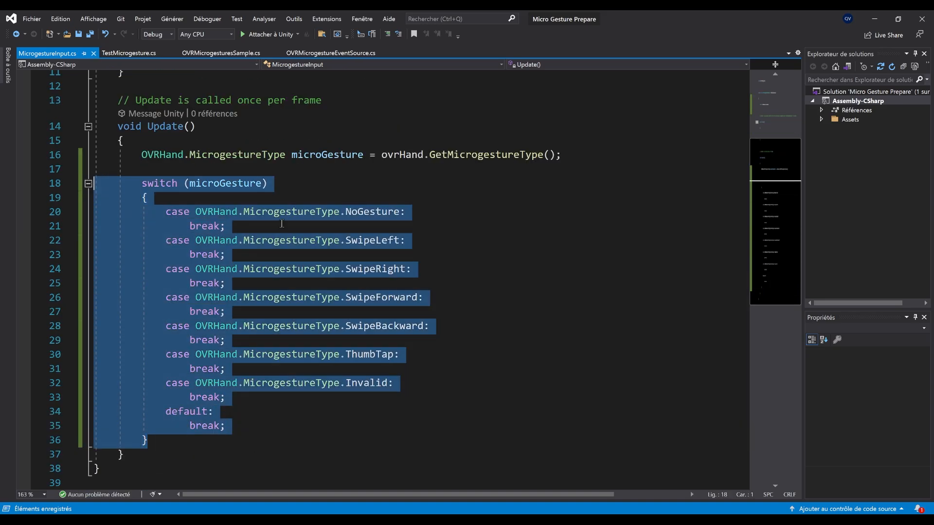
click(374, 225)
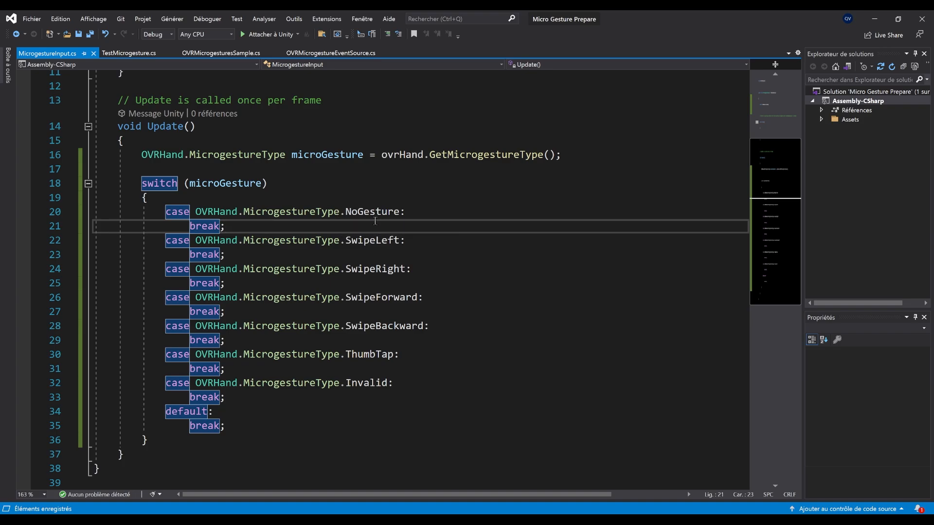
mouse_move(308, 408)
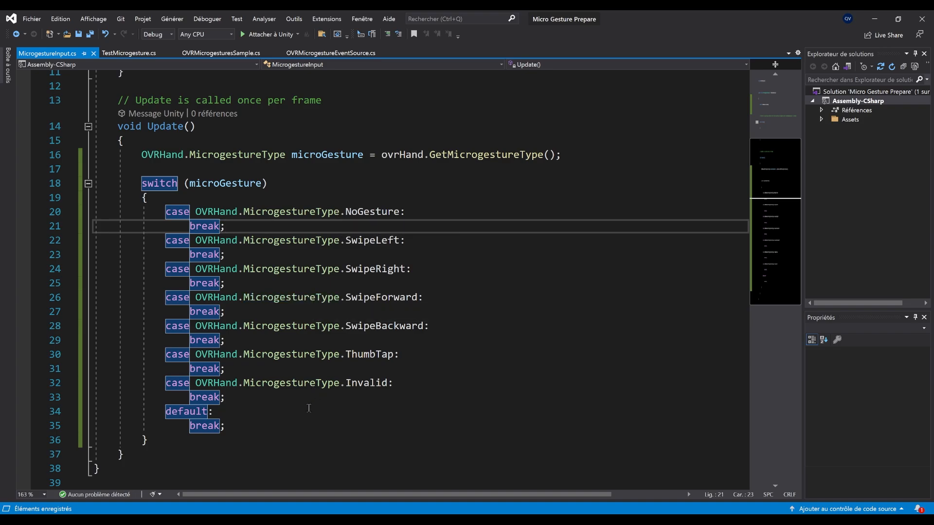
scroll(up, 3)
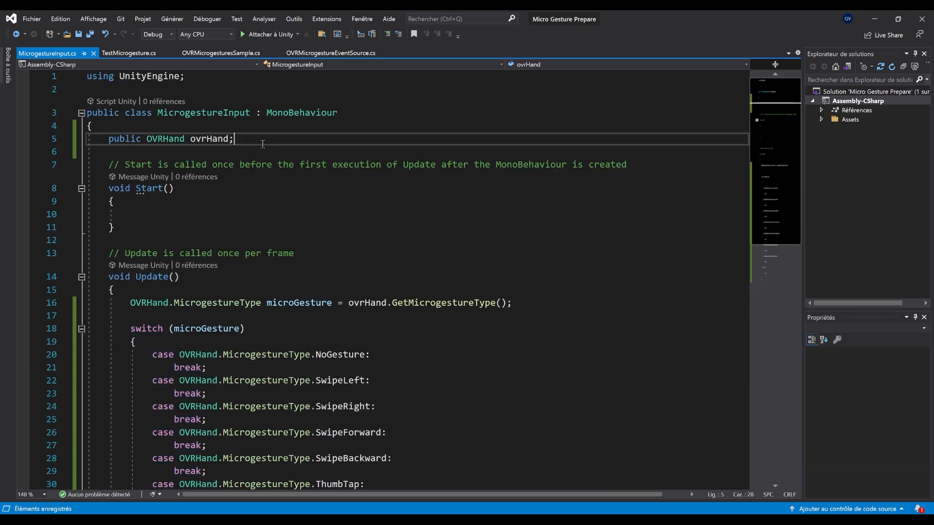
Declare a 'private Vector2 moveInput' field initialised from Vector2
text(private)
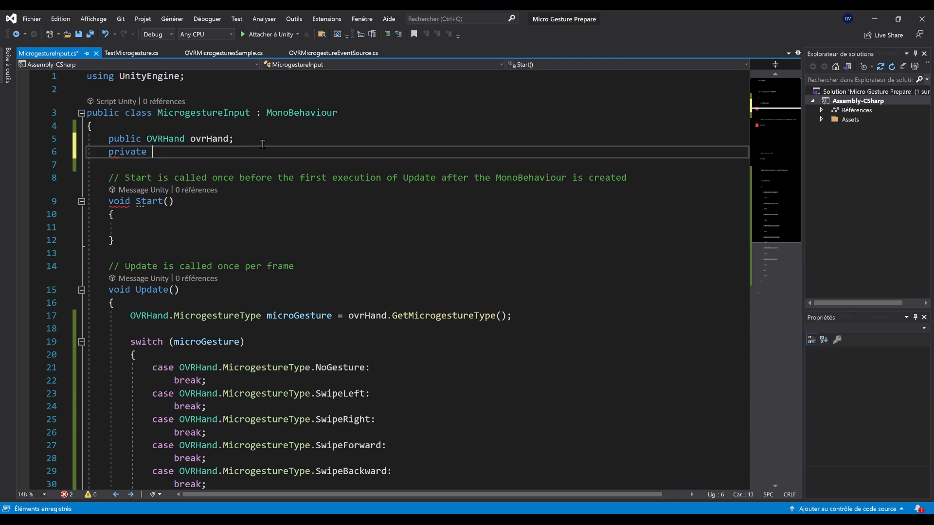
text(Vector2)
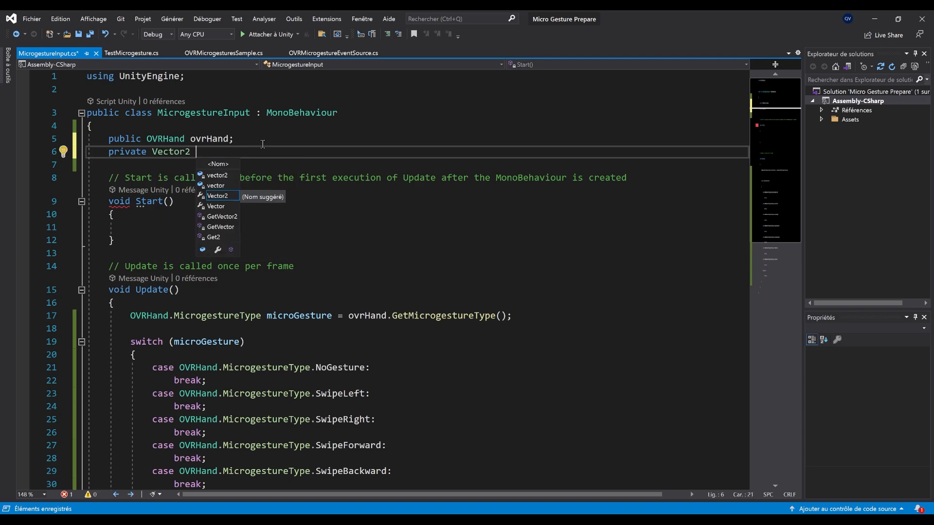
text(moveInput =)
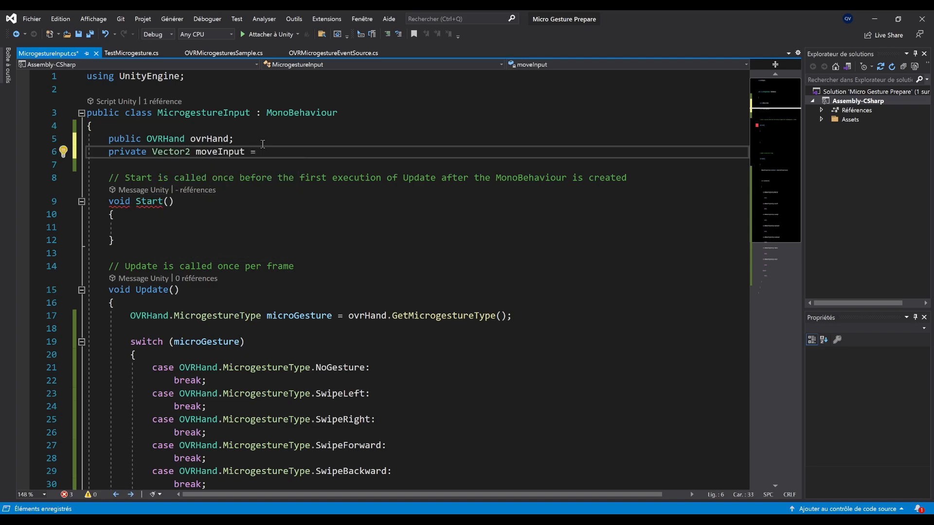
text(Vector2.)
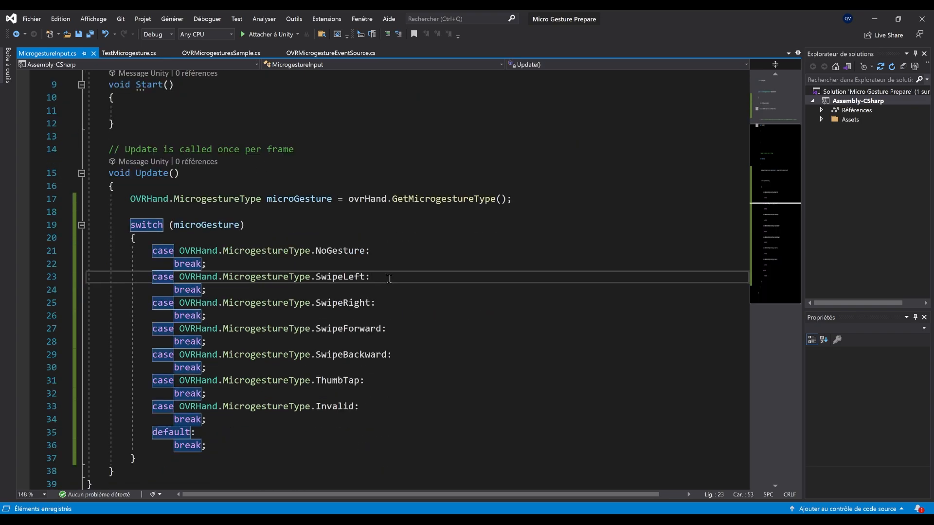
Assign moveInput to Vector2.left, right, up, down for the swipes and zero for ThumbTap
text(moveInput =)
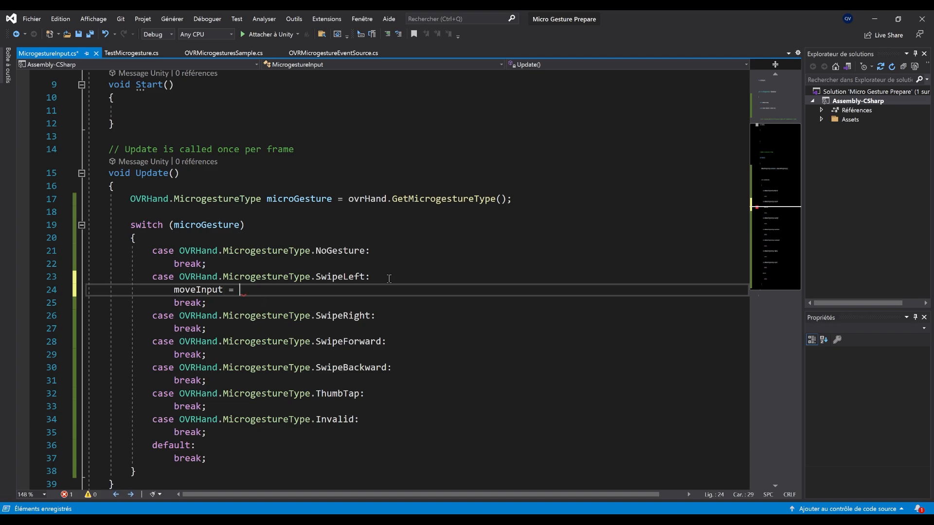
text(Vector2.left;)
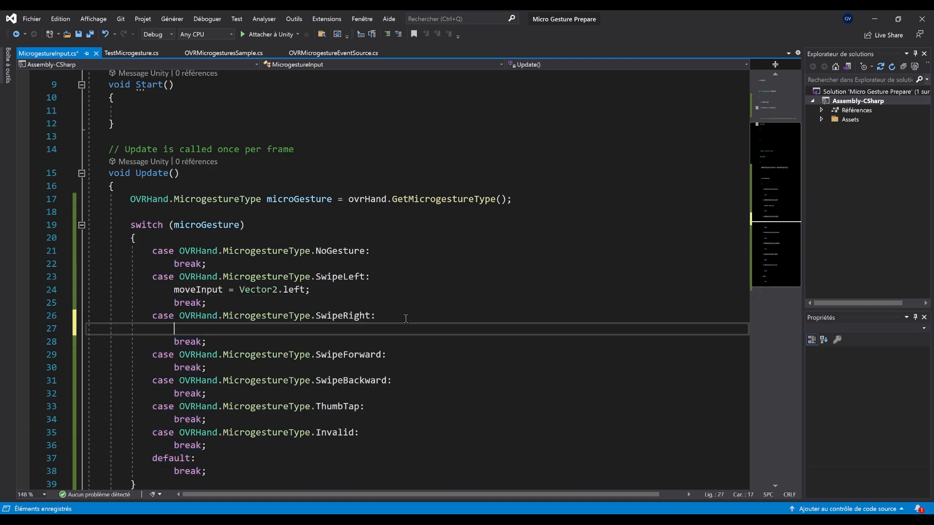
text(moveInput)
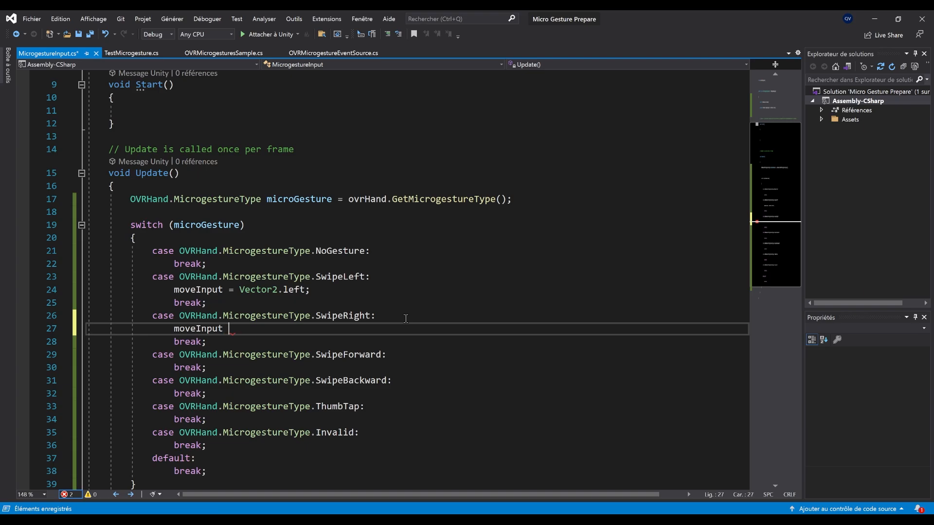
text(= Vector2.right;)
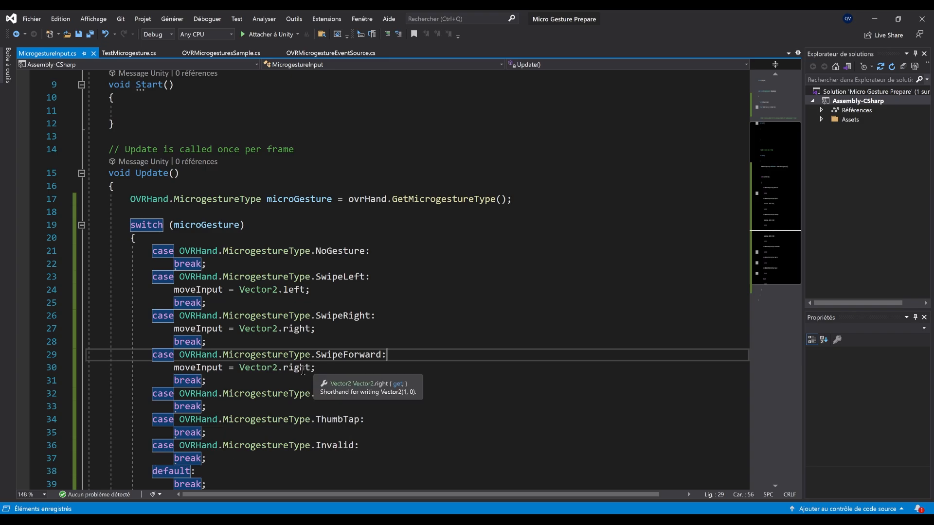
text(up)
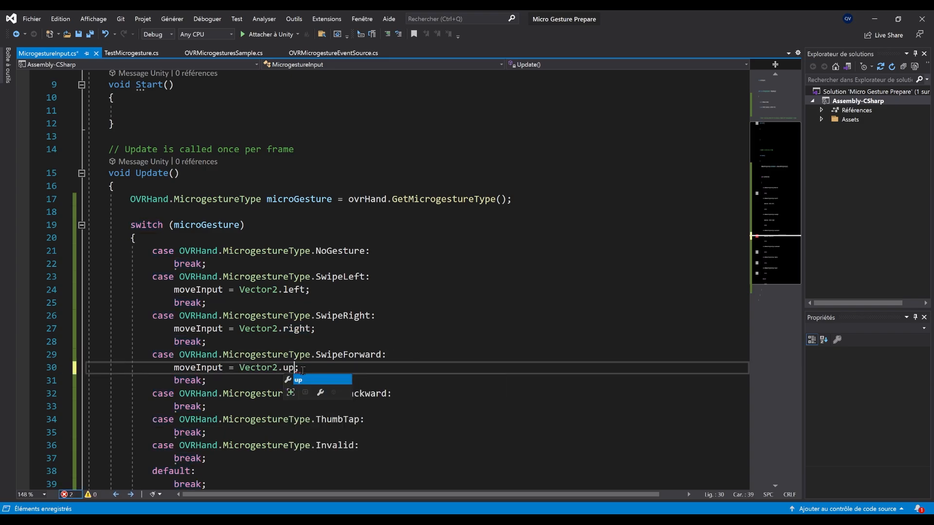
text(Vector2.down;)
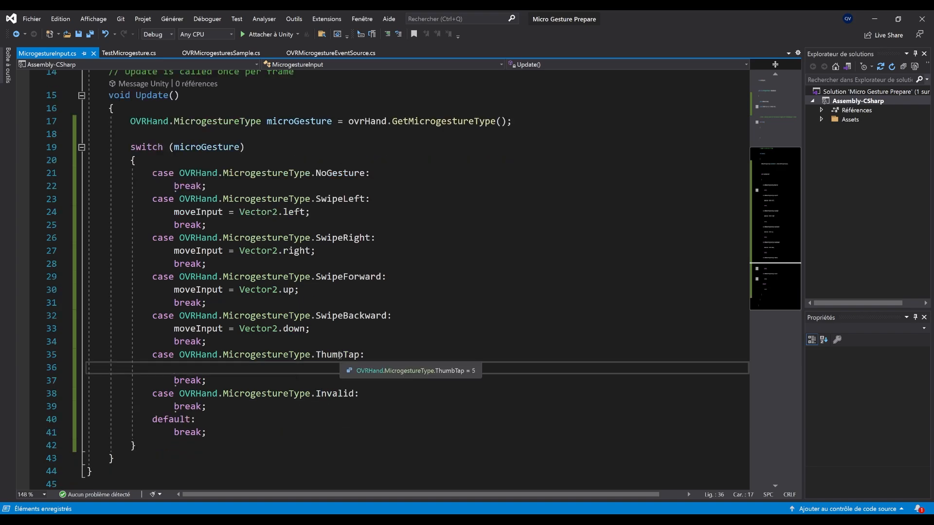
text(m)
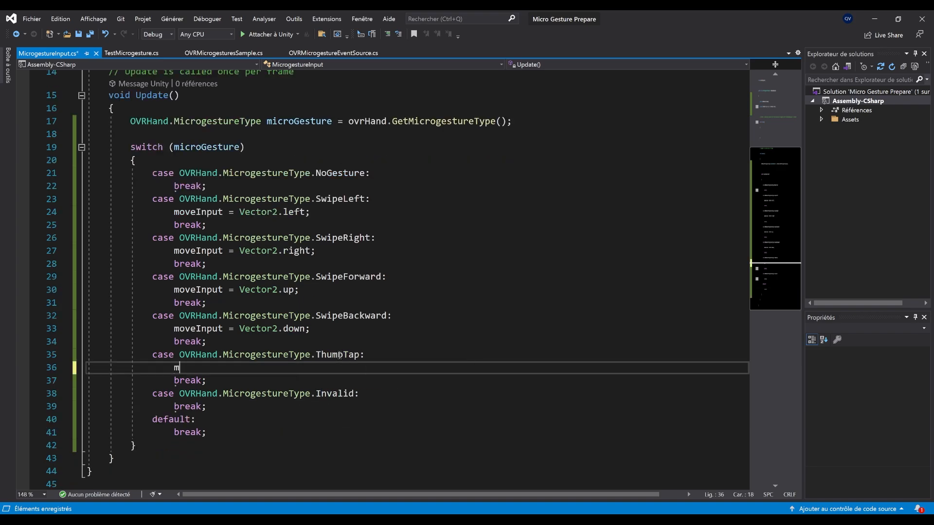
text(oveInput = Vector2.zero;)
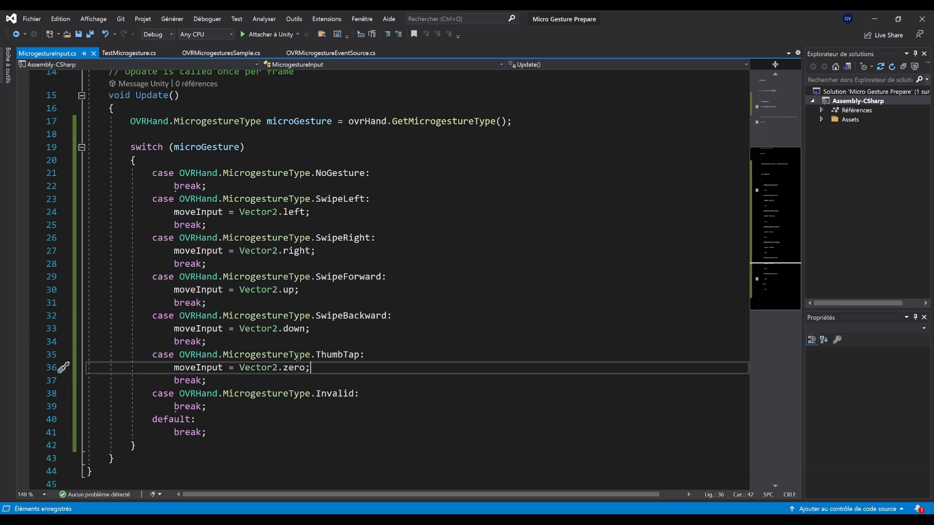
scroll(down, 3)
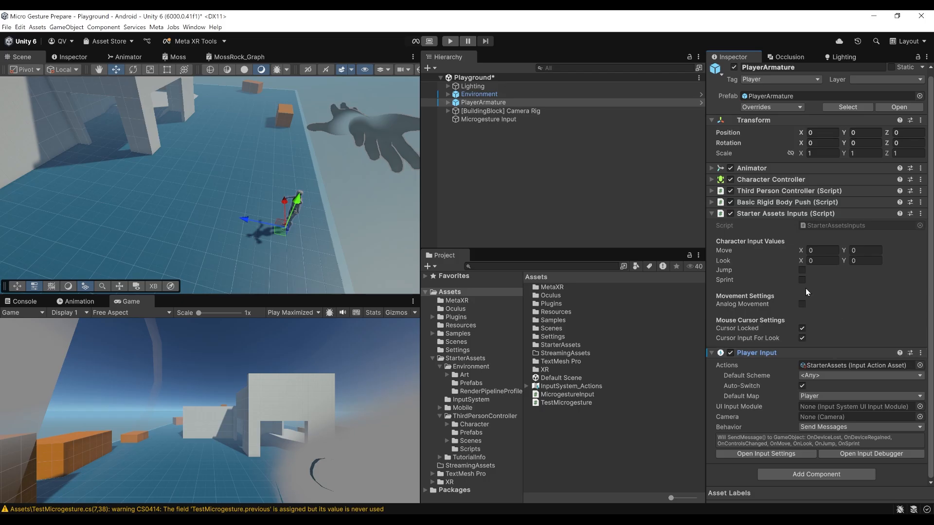
mouse_move(824, 335)
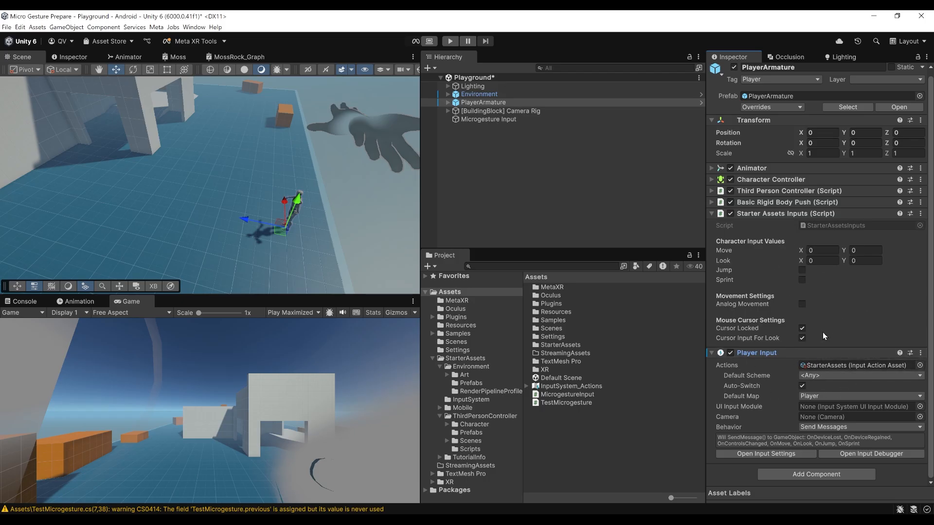
mouse_move(741, 350)
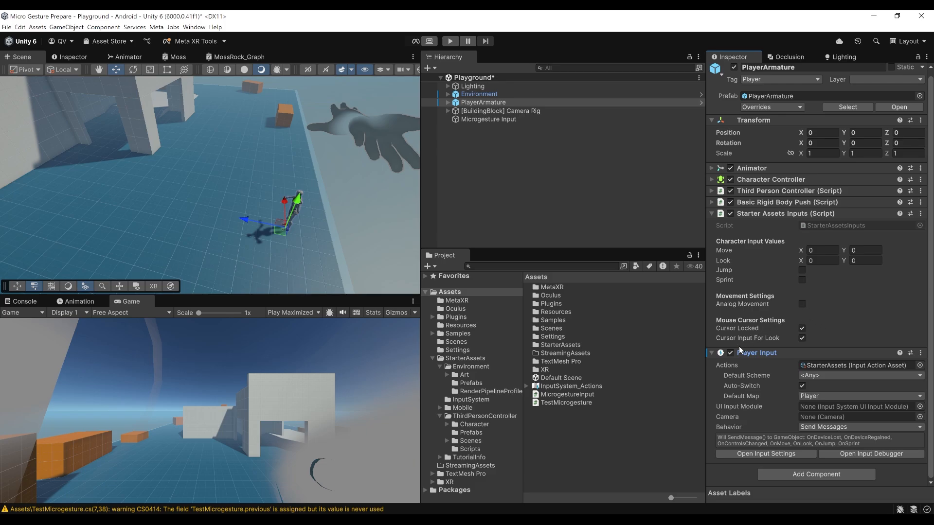
mouse_move(753, 249)
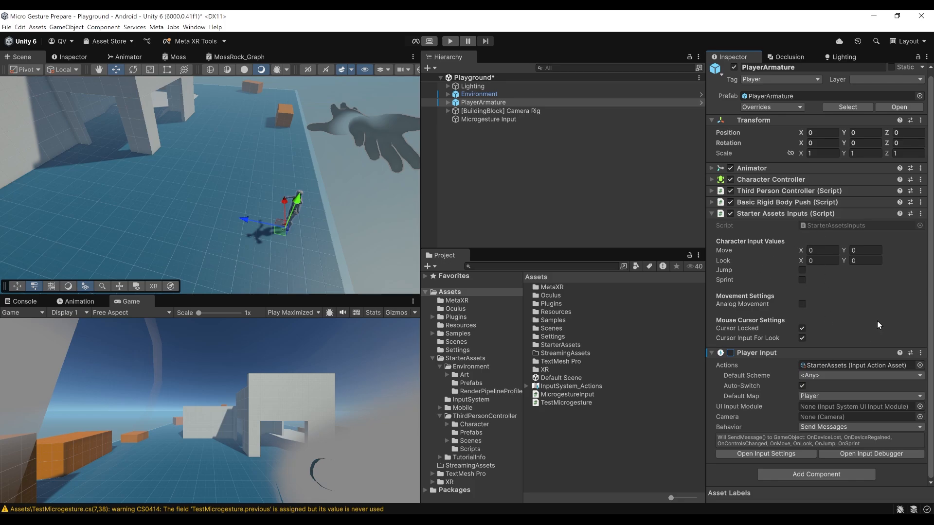
Switch back to Unity and select the Microgesture Input object in the scene
key(alt+tab)
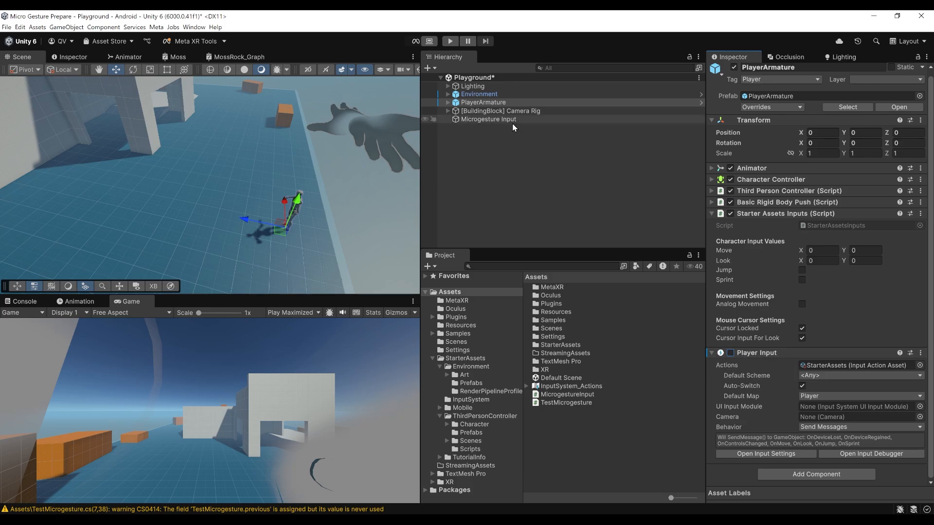
click(488, 119)
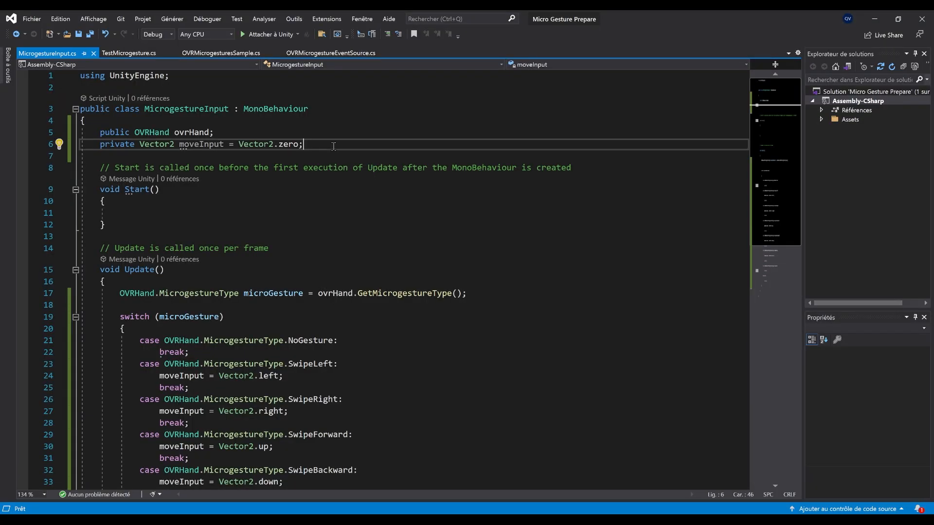
Declare a public StarterAssetsInputs field below the ovrHand field in MicrogestureInput.cs
text(public St)
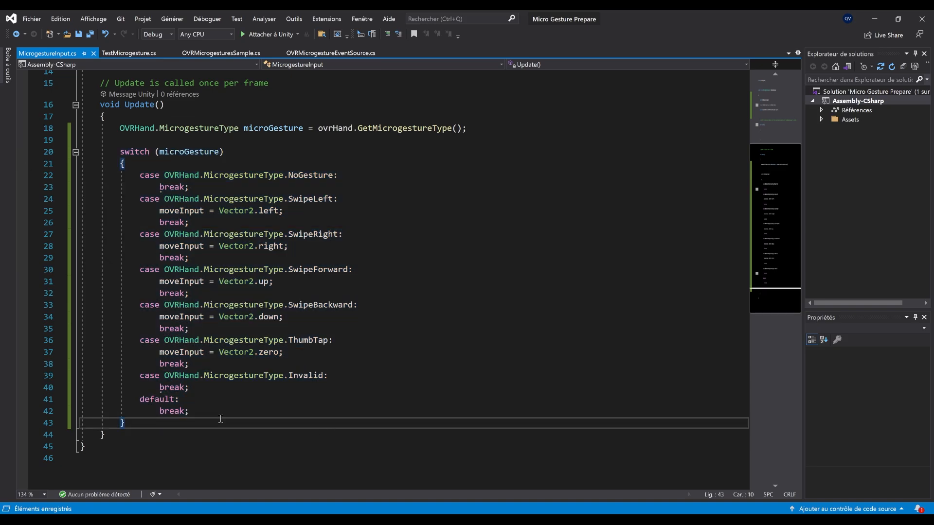
text(in)
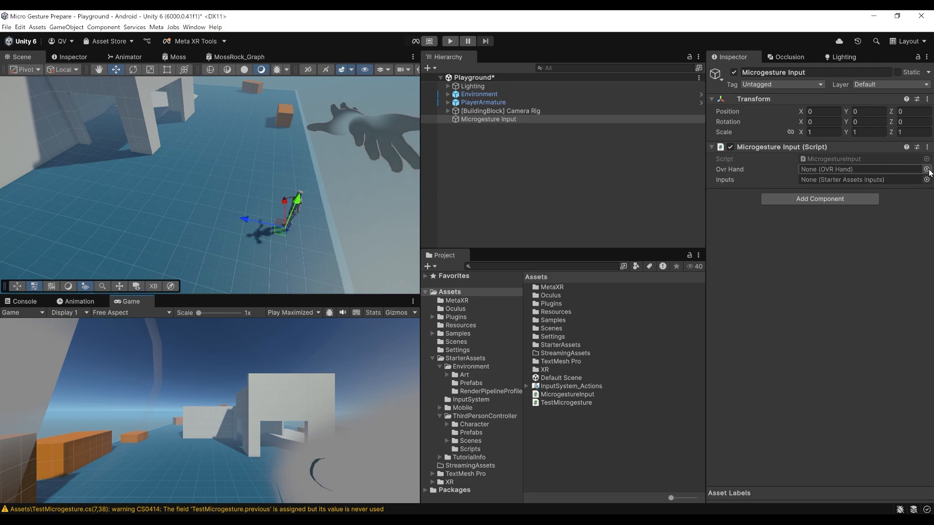
Assign Hand Tracking right as Ovr Hand and PlayerArmature as the Inputs reference
click(925, 169)
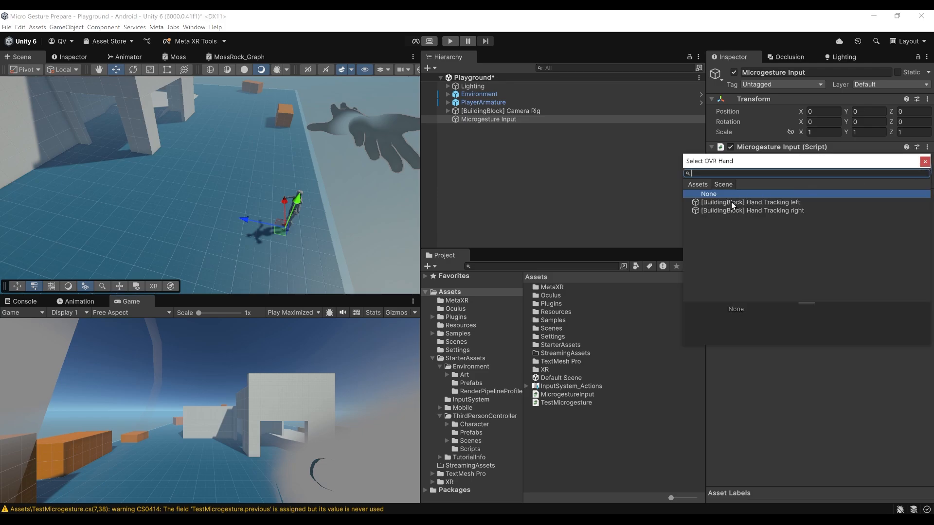
mouse_move(752, 212)
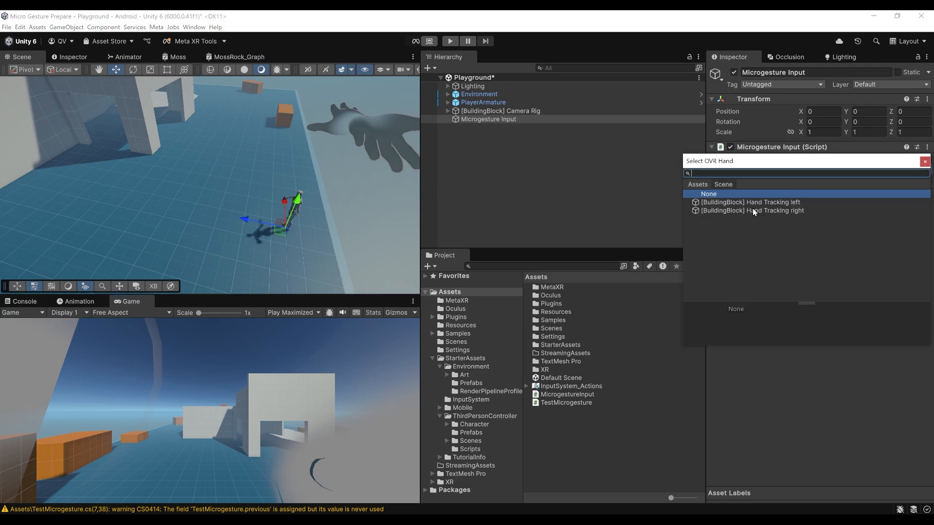
click(751, 210)
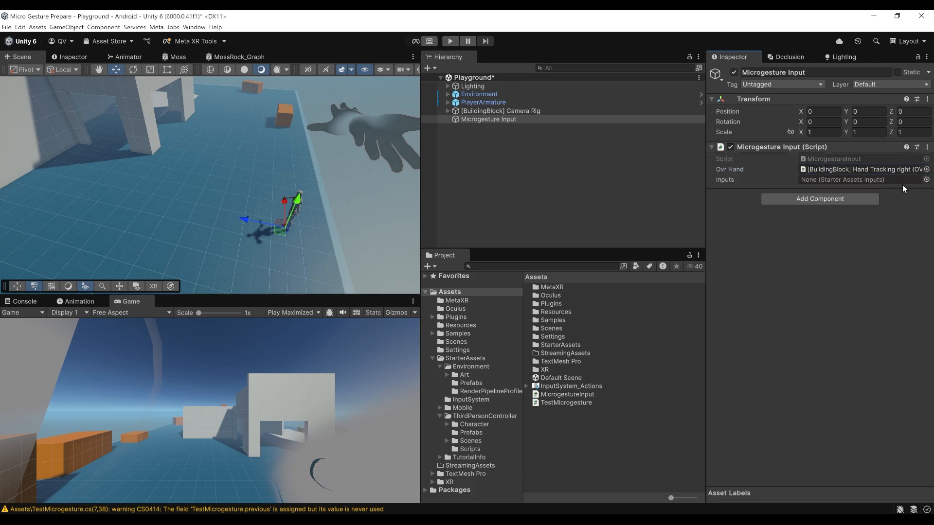
click(925, 179)
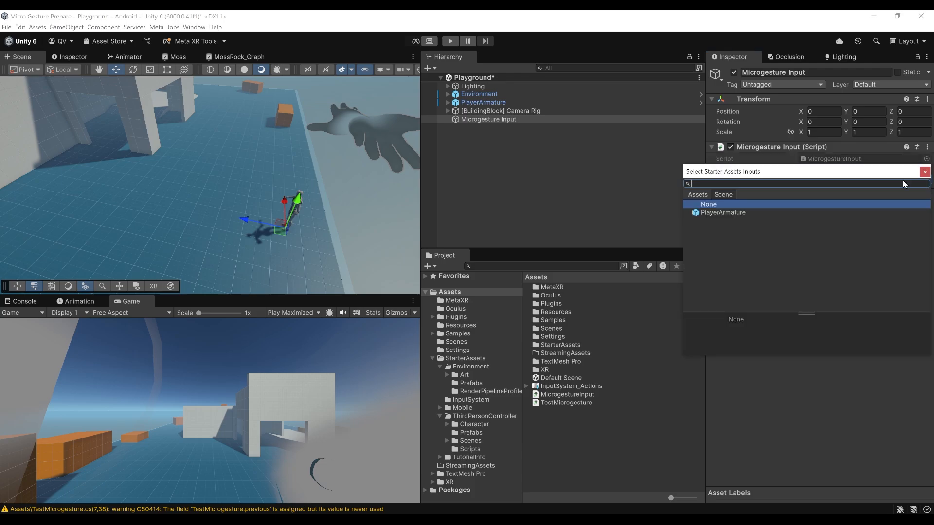
mouse_move(718, 216)
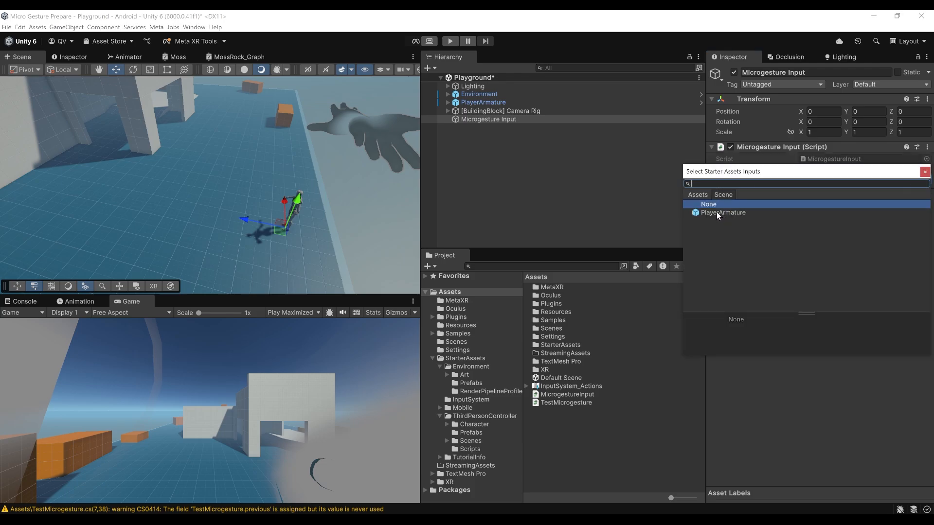
click(722, 213)
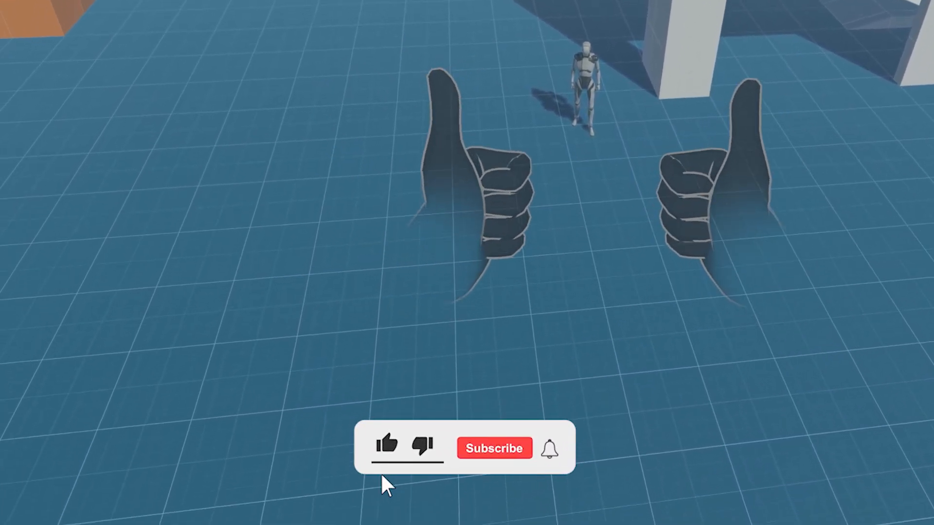
click(389, 447)
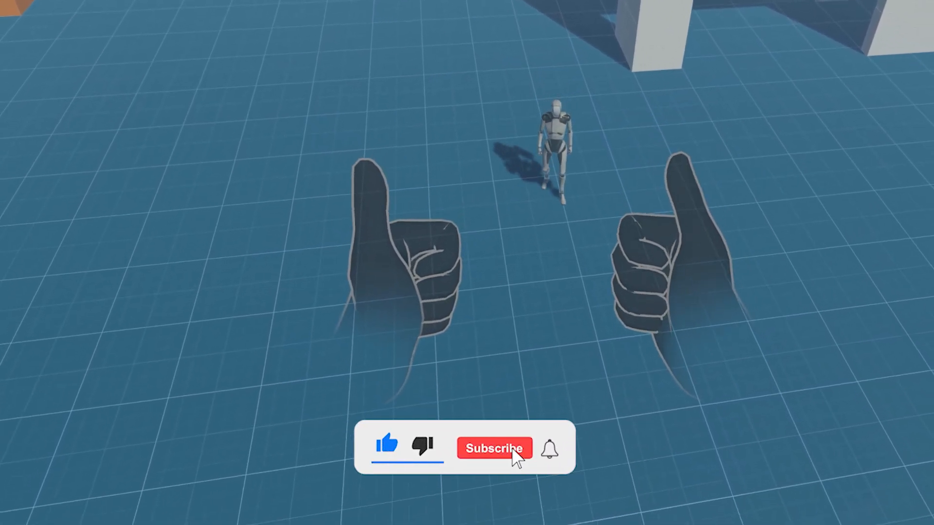
click(494, 447)
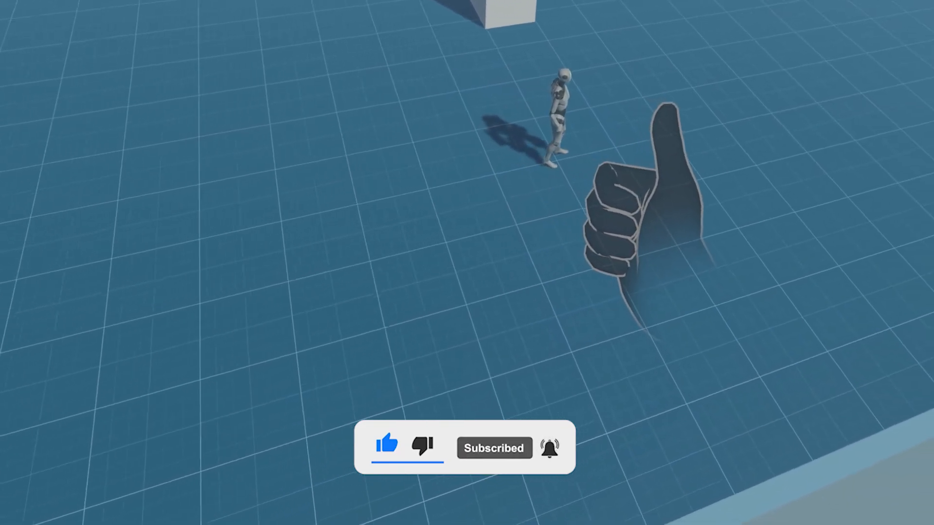